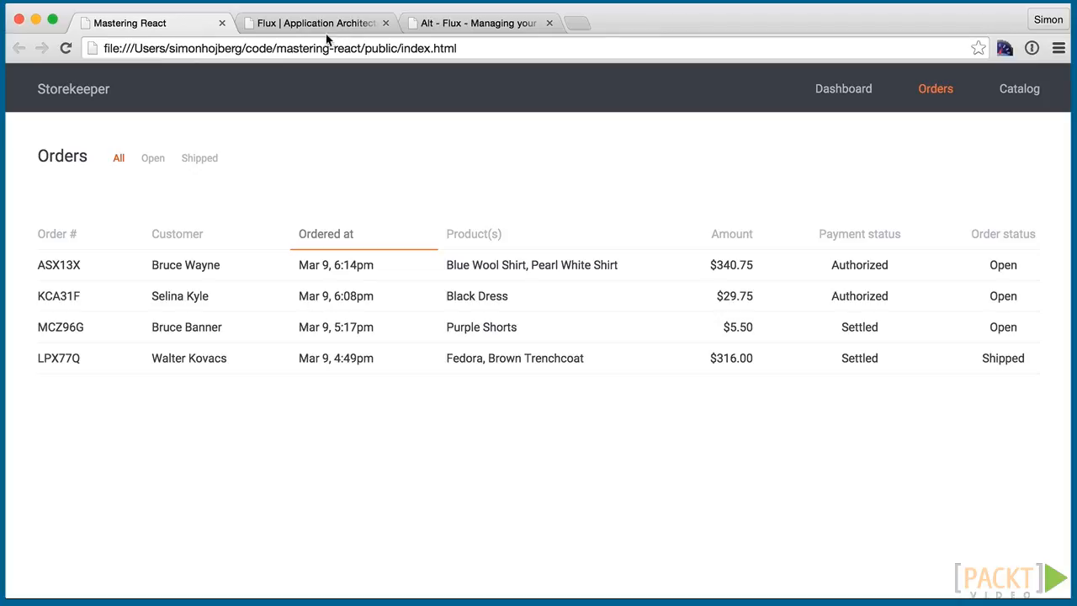
# - Read the Flux overview's Structure and Data Flow, Dispatcher, Stores and Actions sections, then return to the top
pyautogui.click(317, 24)
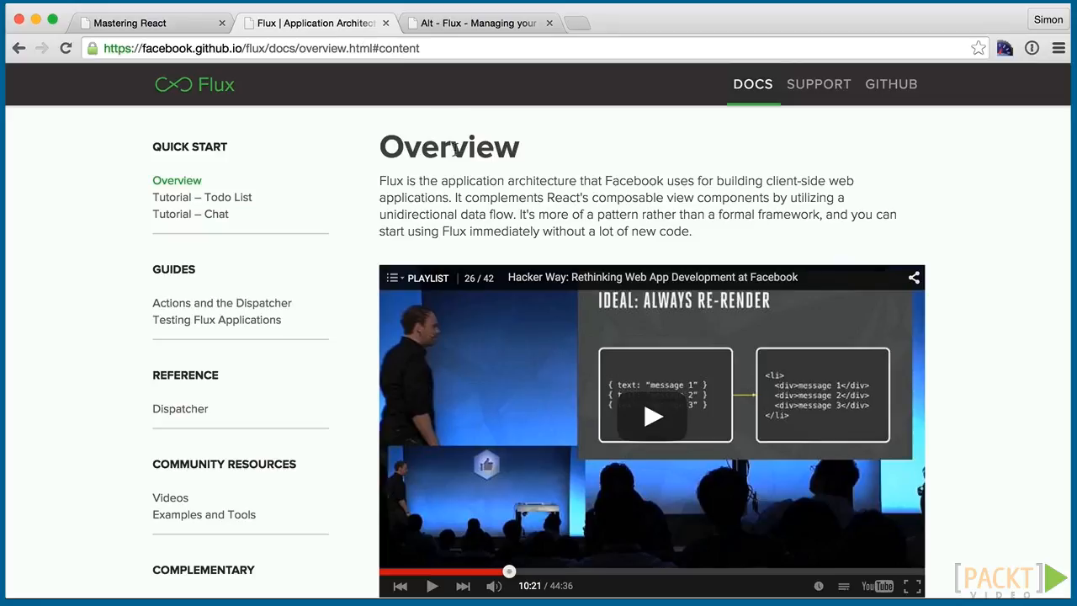
pyautogui.scroll(-3)
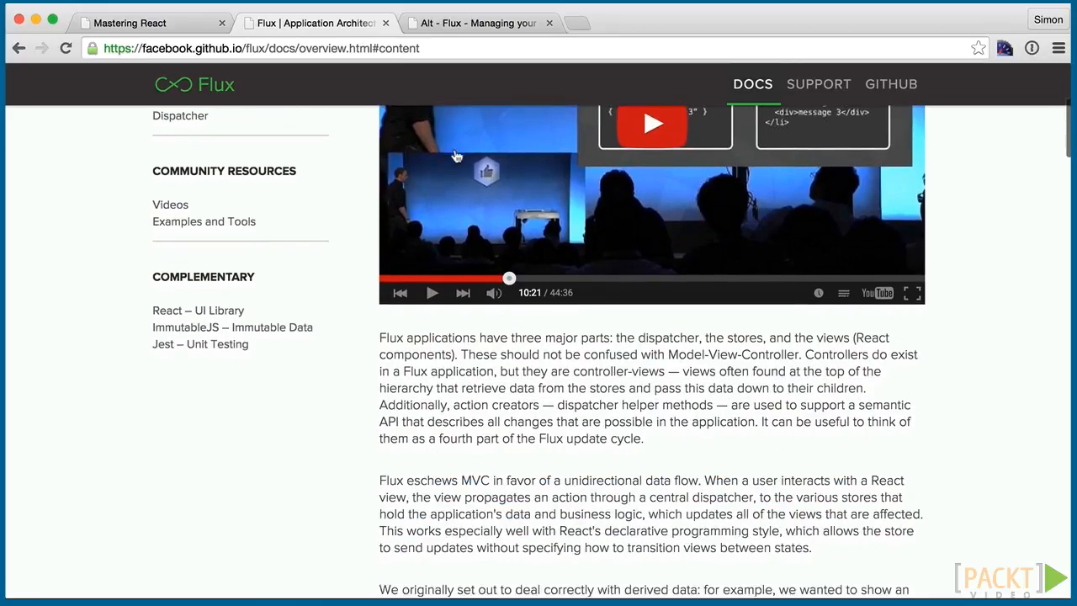
pyautogui.scroll(-3)
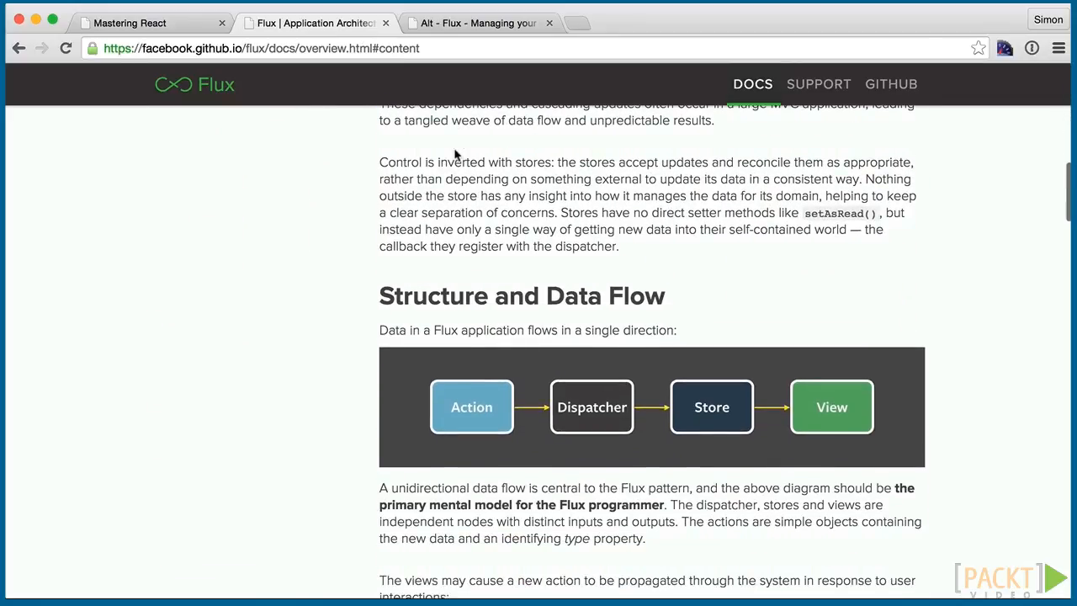
pyautogui.scroll(-3)
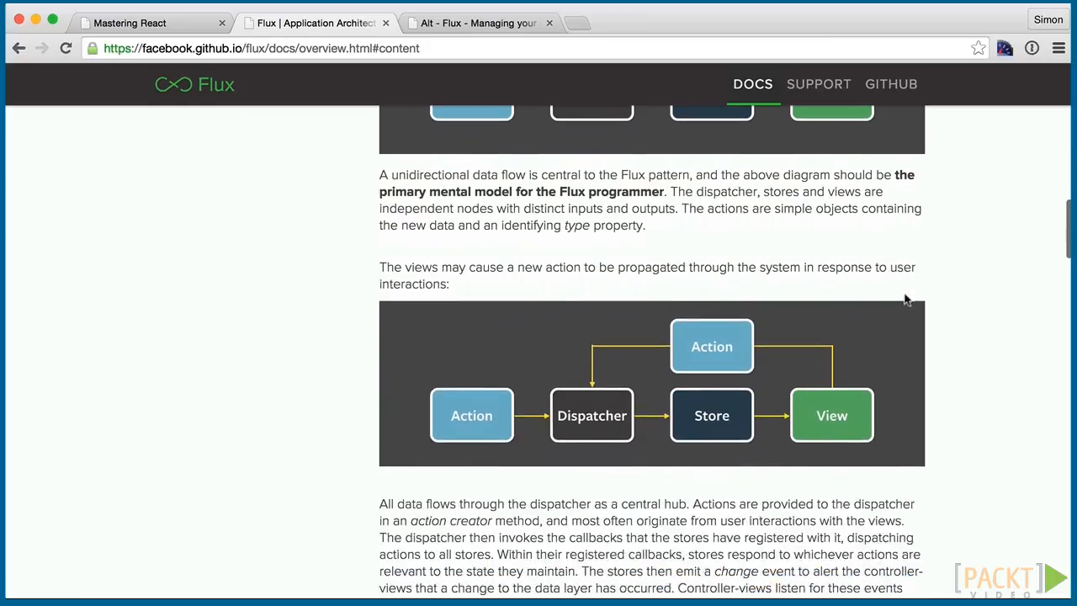
pyautogui.scroll(-3)
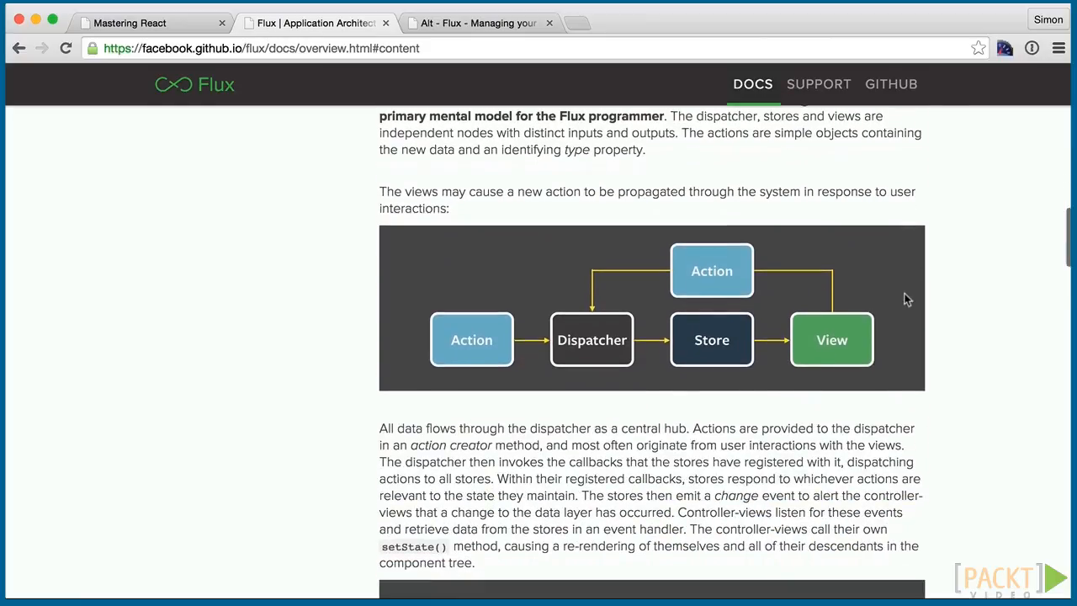
pyautogui.scroll(-3)
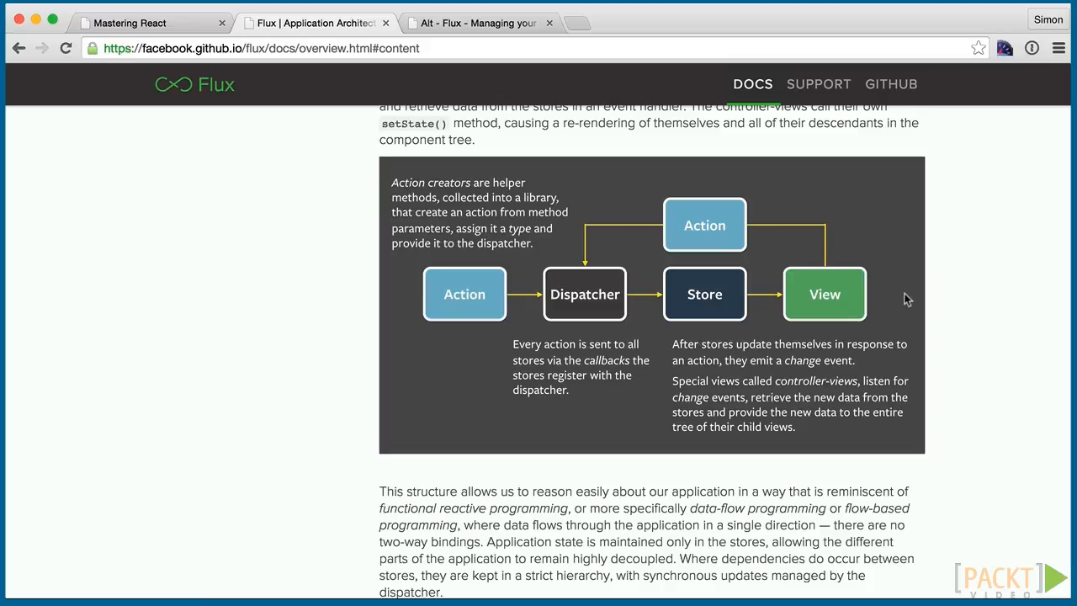
pyautogui.scroll(-3)
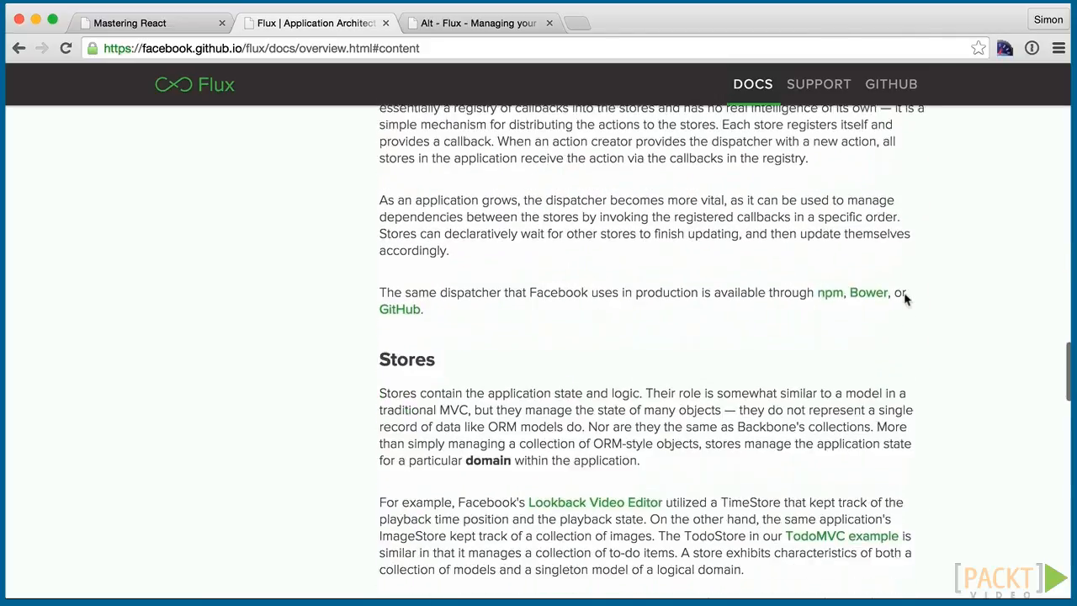
pyautogui.scroll(-3)
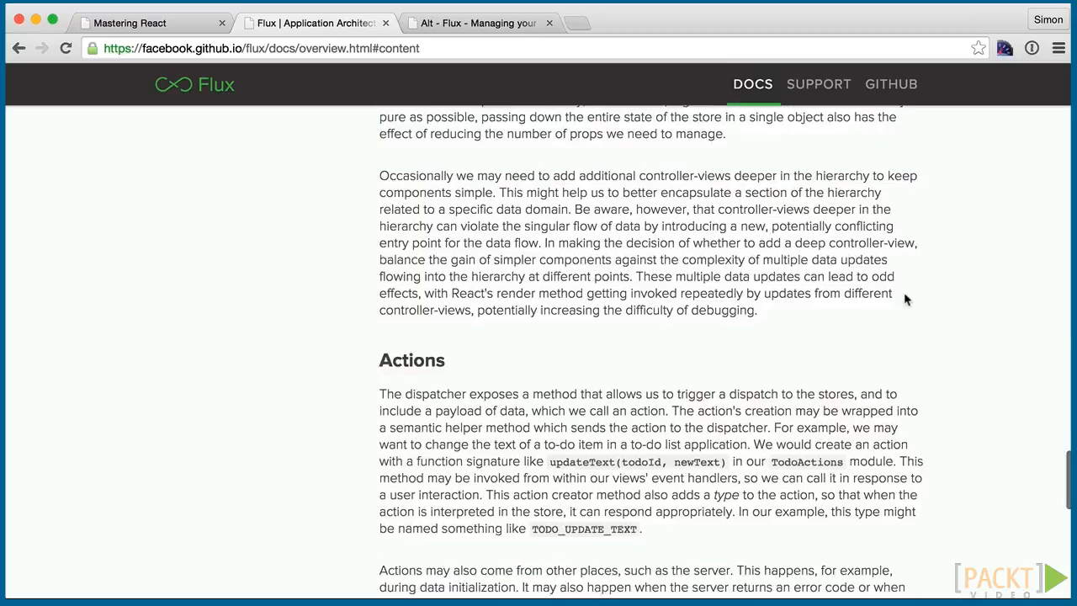
pyautogui.scroll(3)
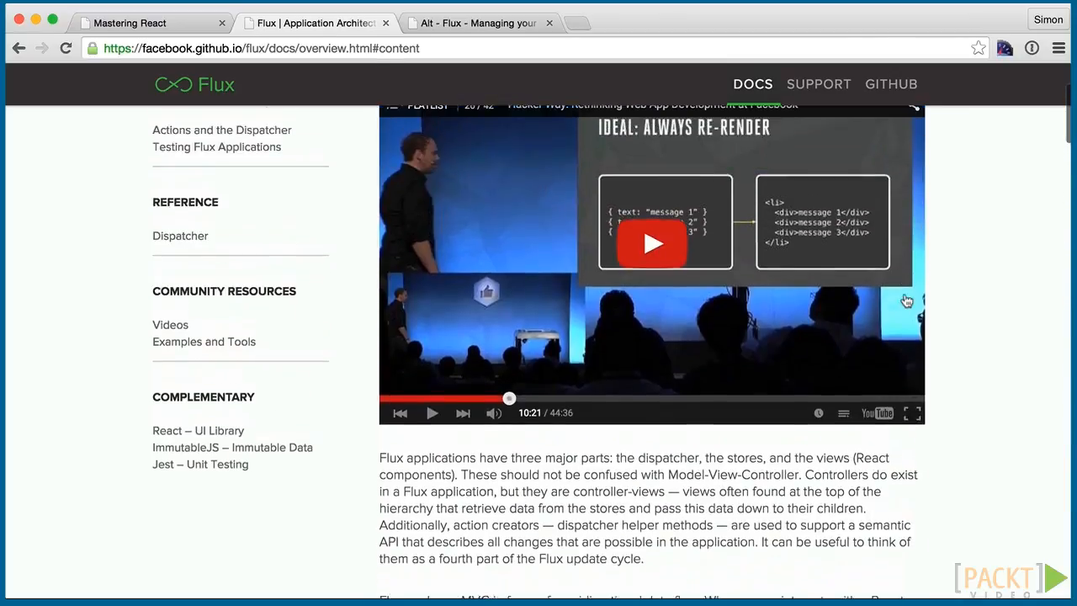
pyautogui.scroll(3)
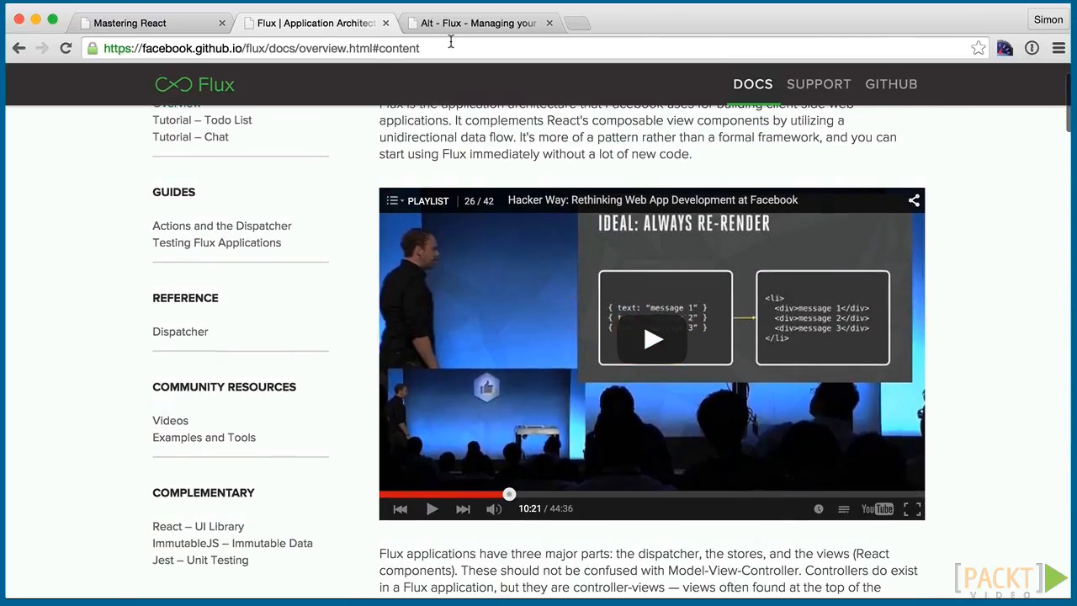
# - Review the Alt.js homepage features list, highlighting 'Server Side Rendering'
pyautogui.click(479, 24)
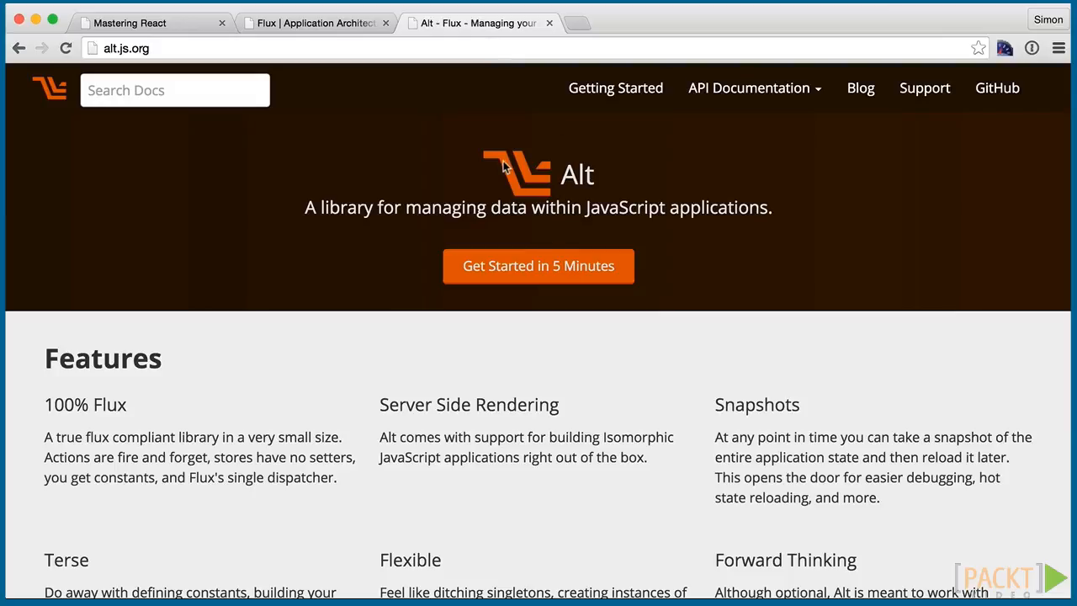
pyautogui.scroll(-3)
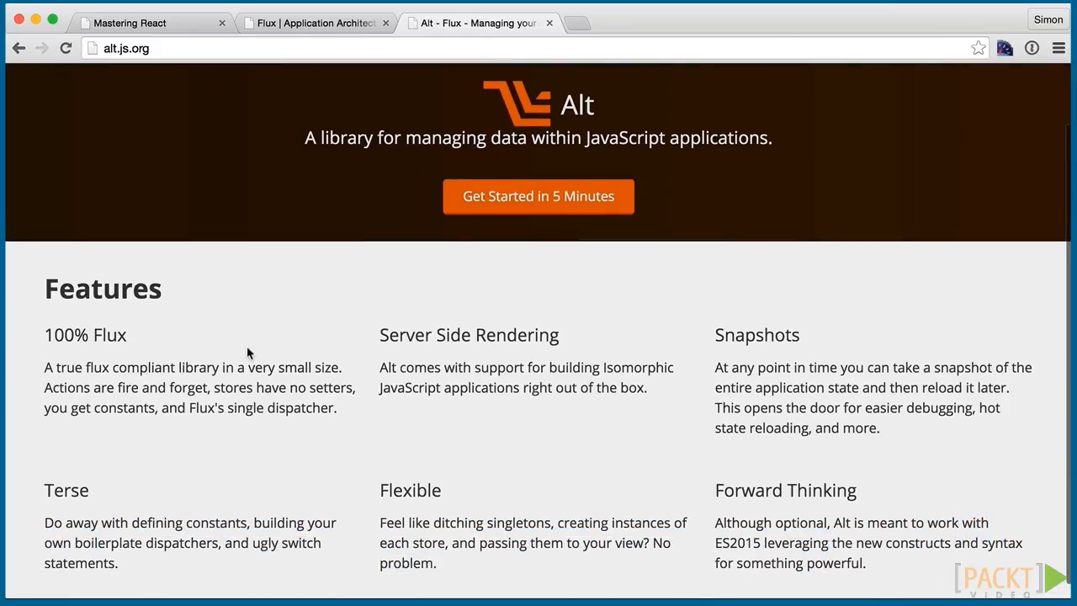
pyautogui.doubleClick(468, 335)
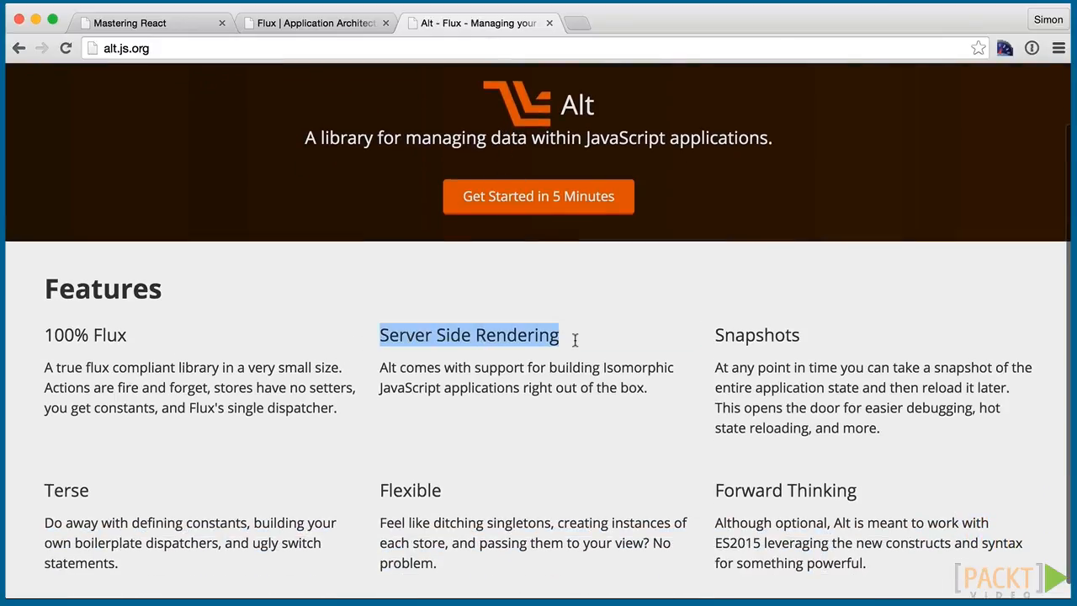
pyautogui.scroll(-3)
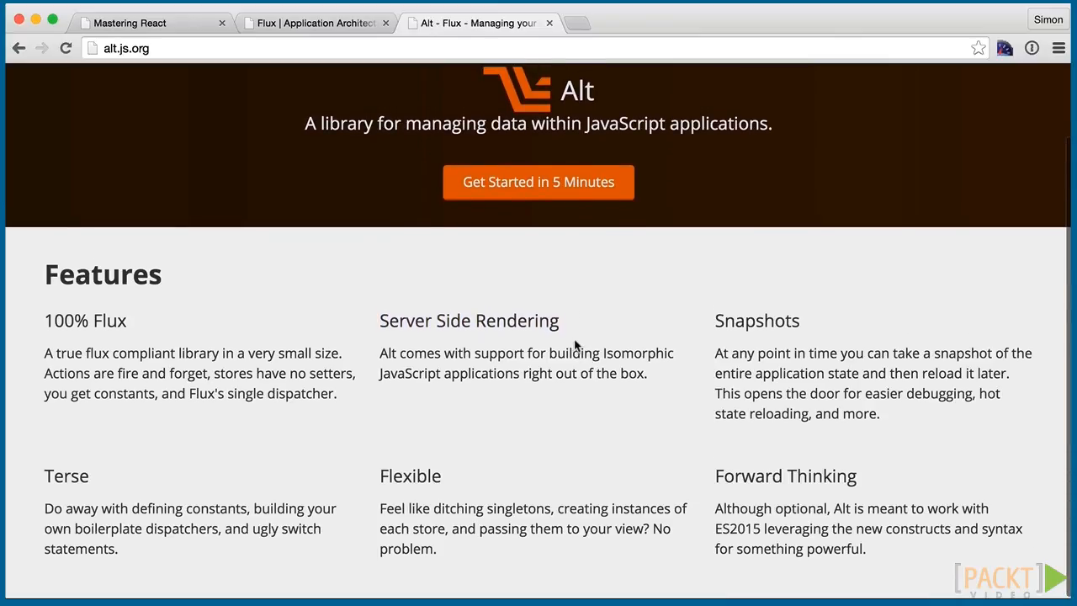
pyautogui.scroll(3)
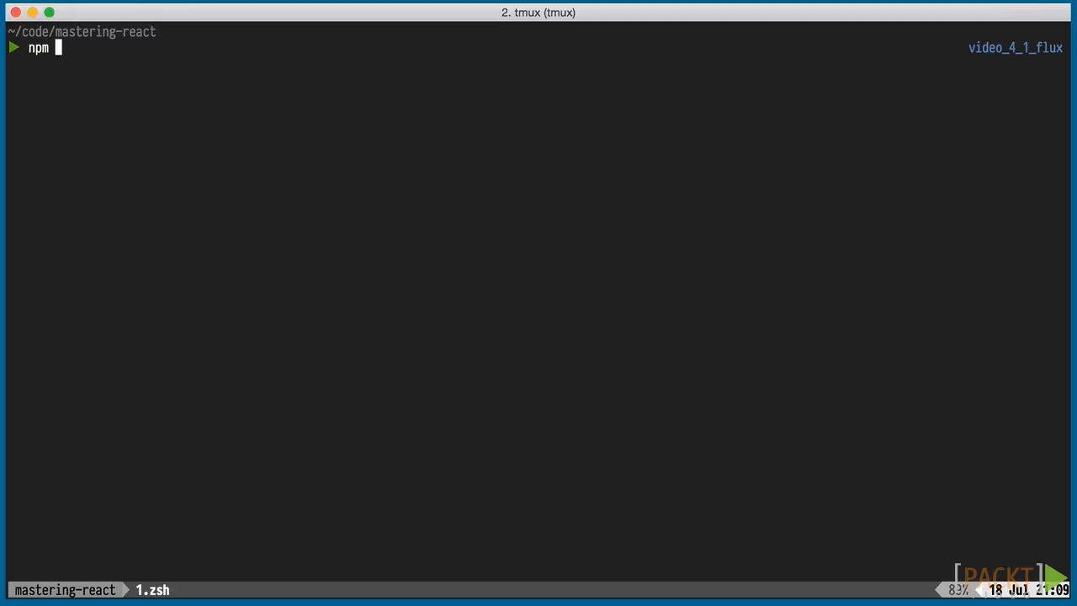
# - Install express and alt with npm install --save, then edit server.js in Vim
pyautogui.write('install --save')
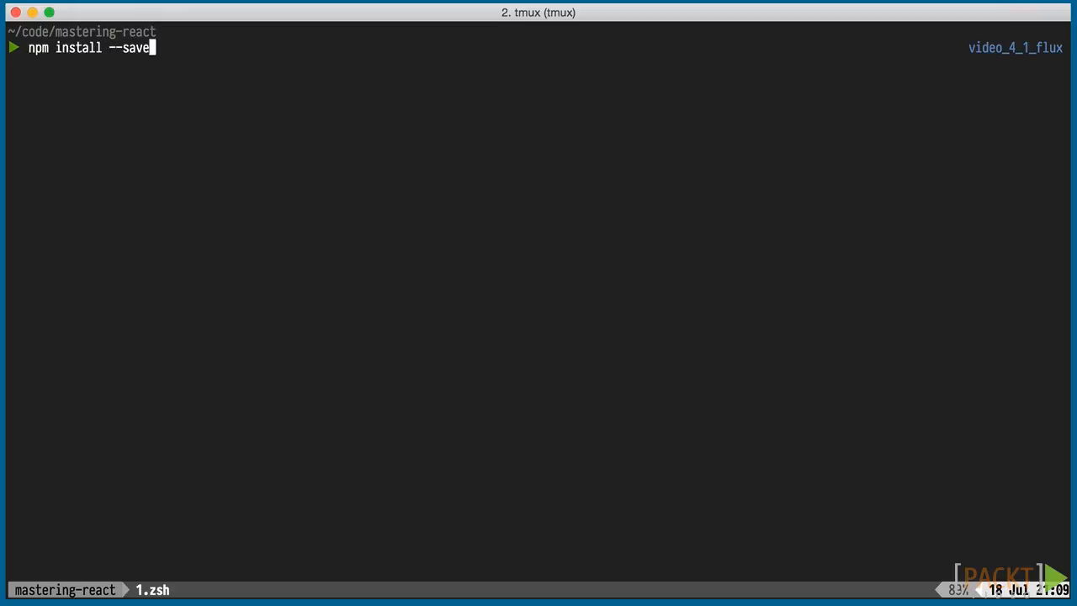
pyautogui.write('express alt')
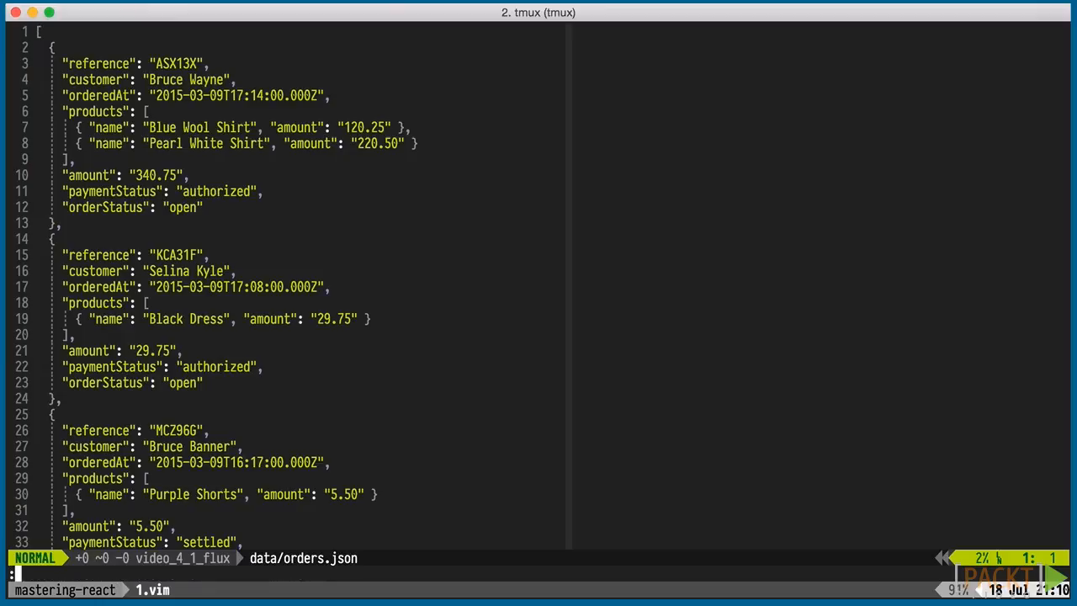
pyautogui.write(':e server.js')
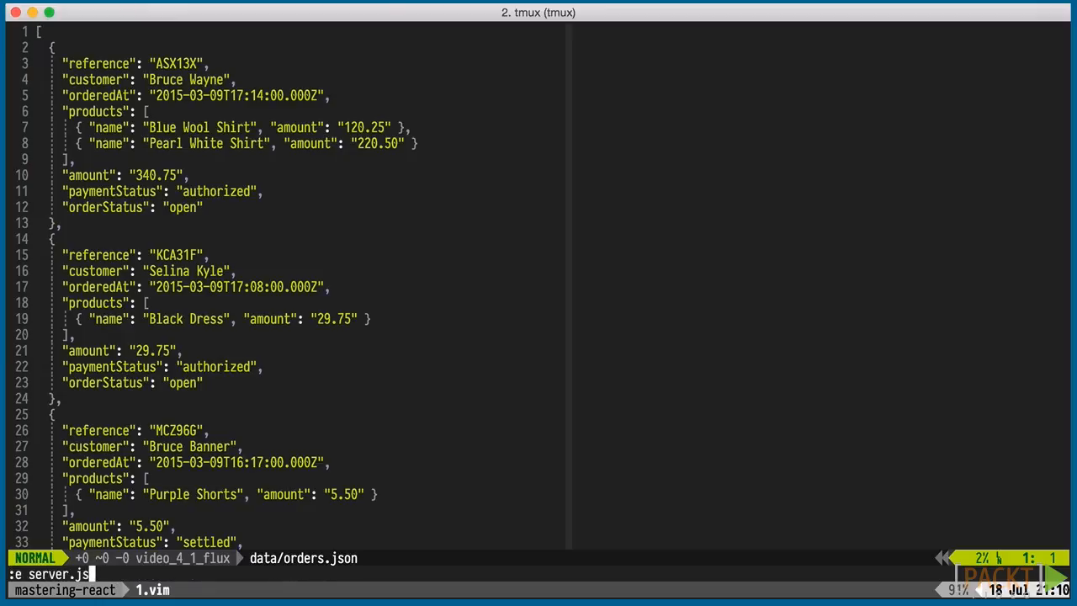
pyautogui.press('Return')
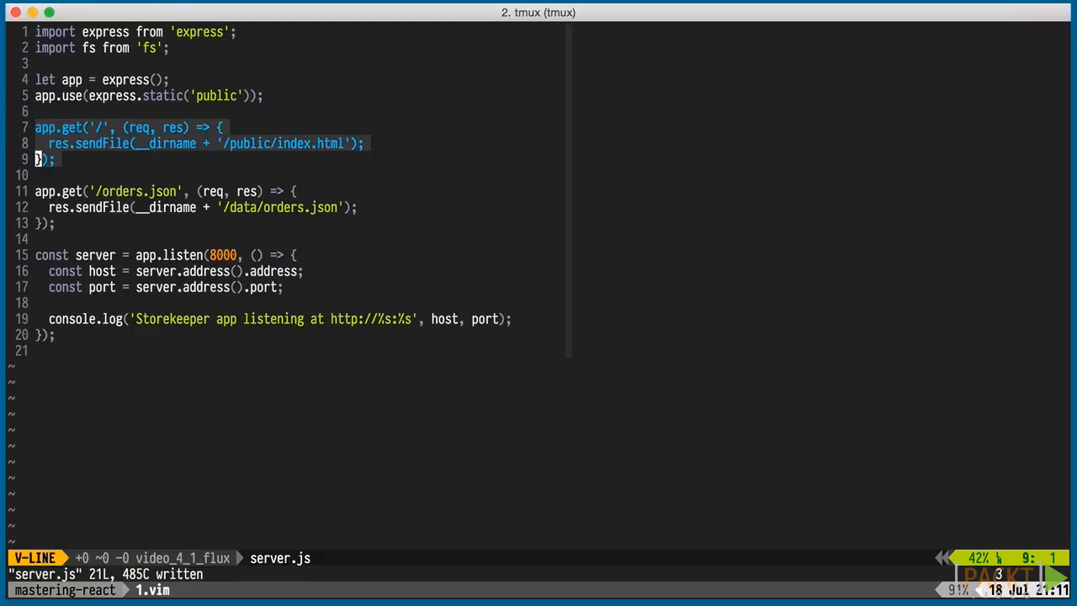
pyautogui.press('j')
pyautogui.write('babe')
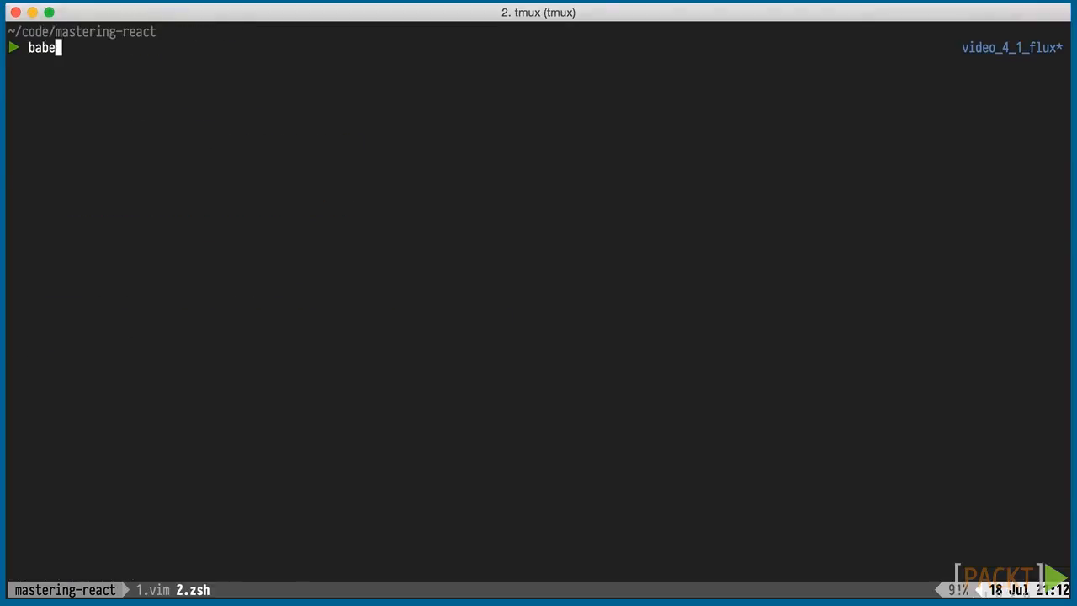
# - Start the Storekeeper server with babel-node and show All orders on the Orders page
pyautogui.press('Return')
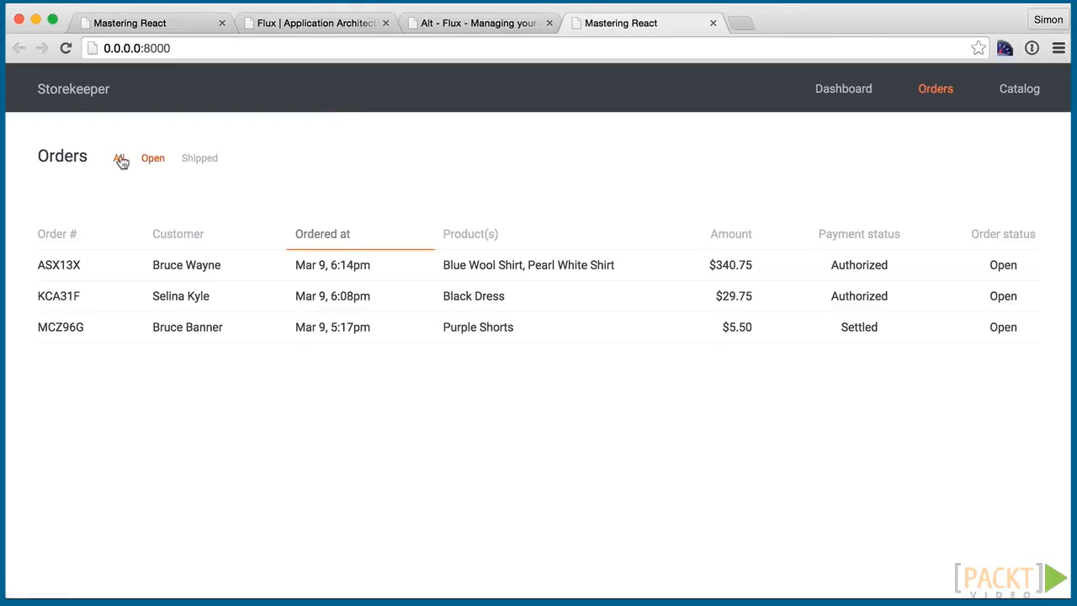
pyautogui.click(118, 158)
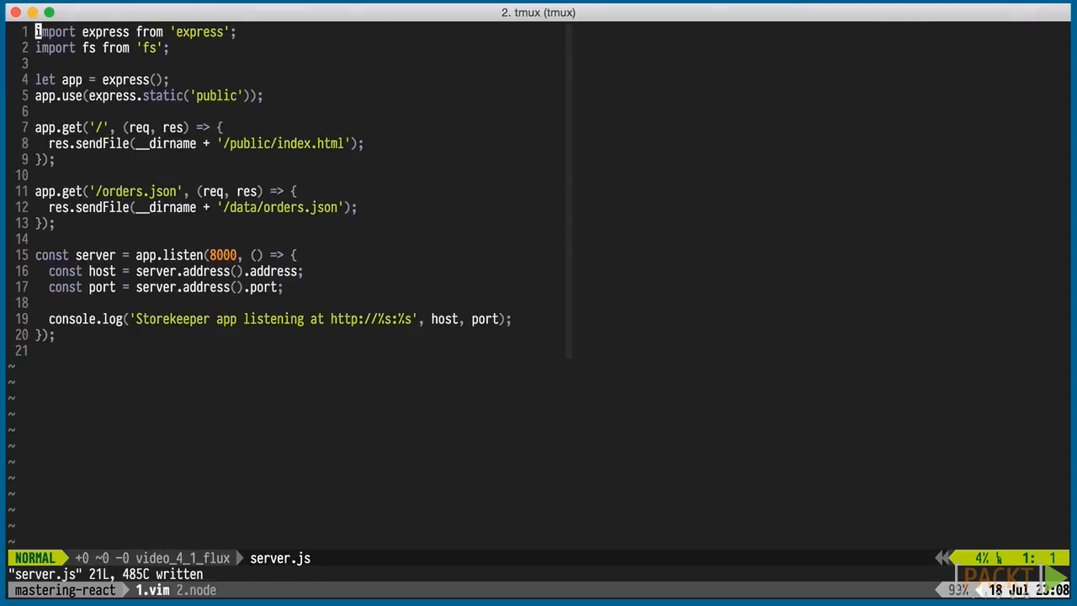
# - Create src/alt.js importing Alt and exporting a default new Alt() instance
pyautogui.write(':e src/')
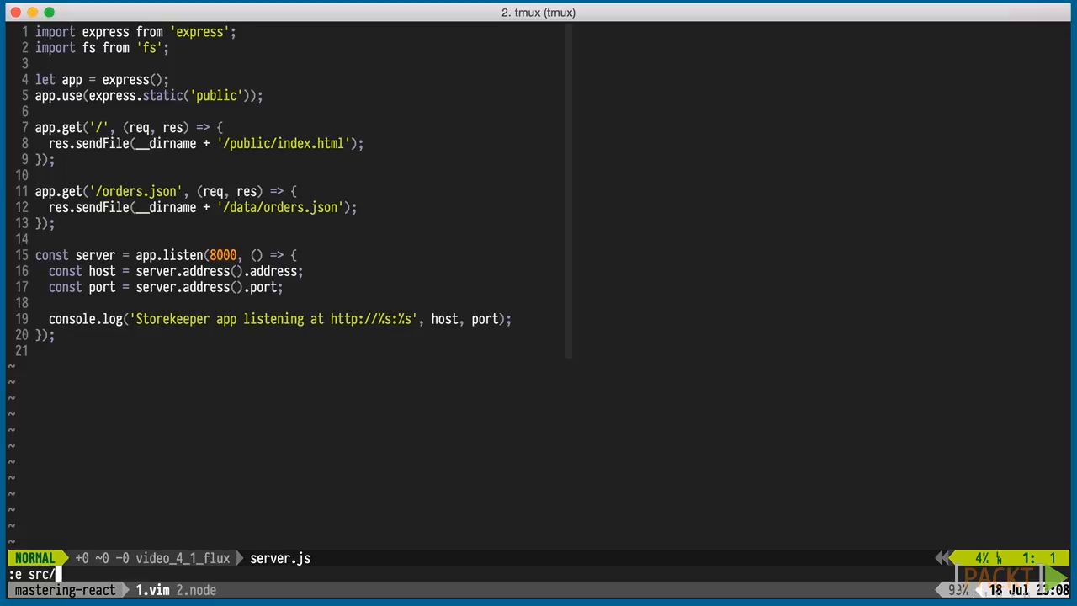
pyautogui.press('Return')
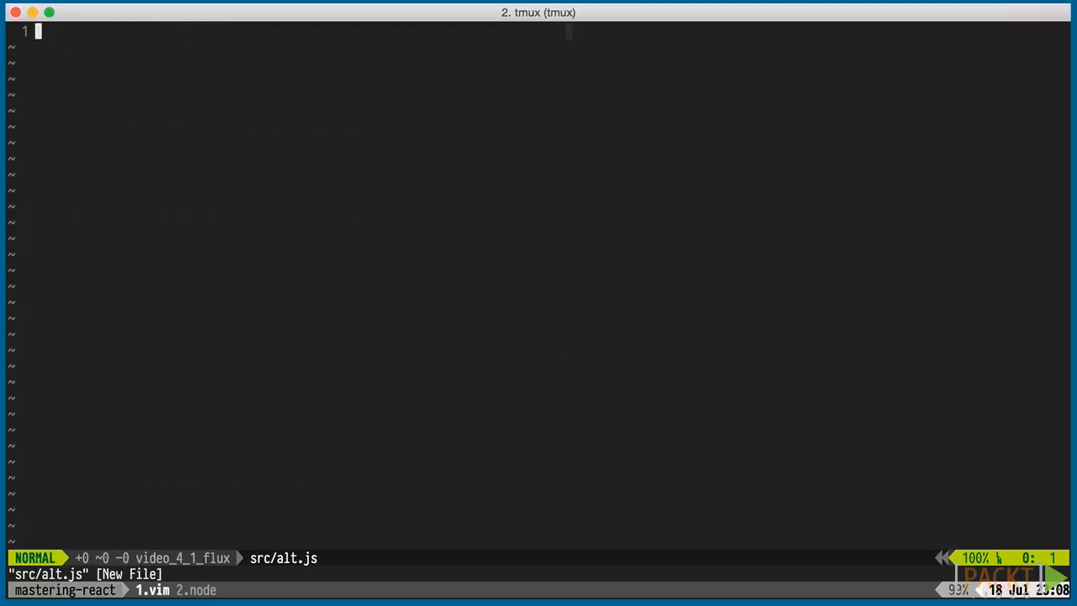
pyautogui.press('i')
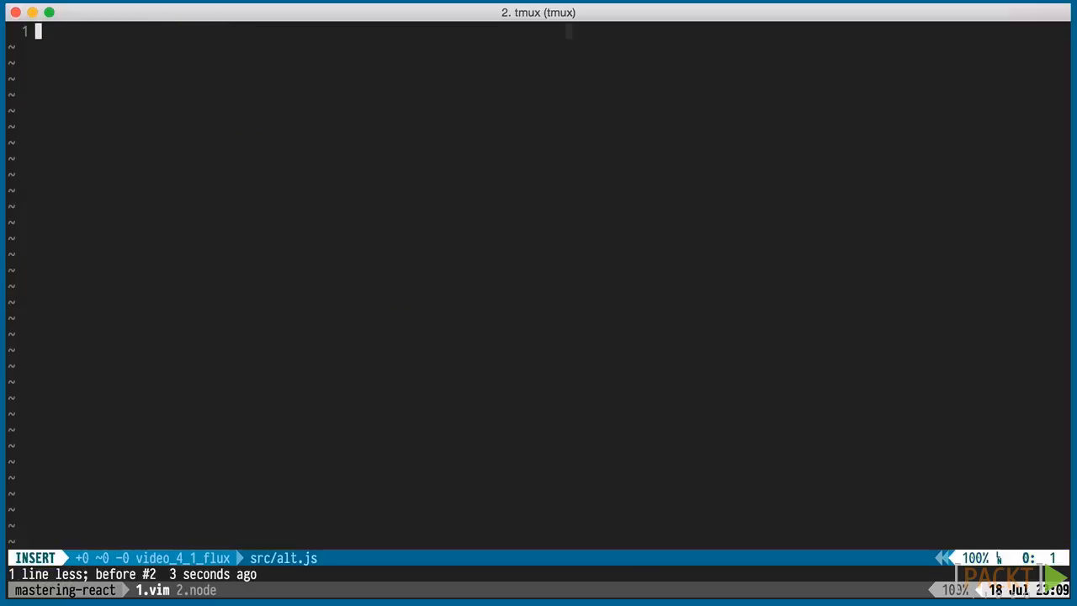
pyautogui.write("import Alt from 'alt';")
pyautogui.write('export def')
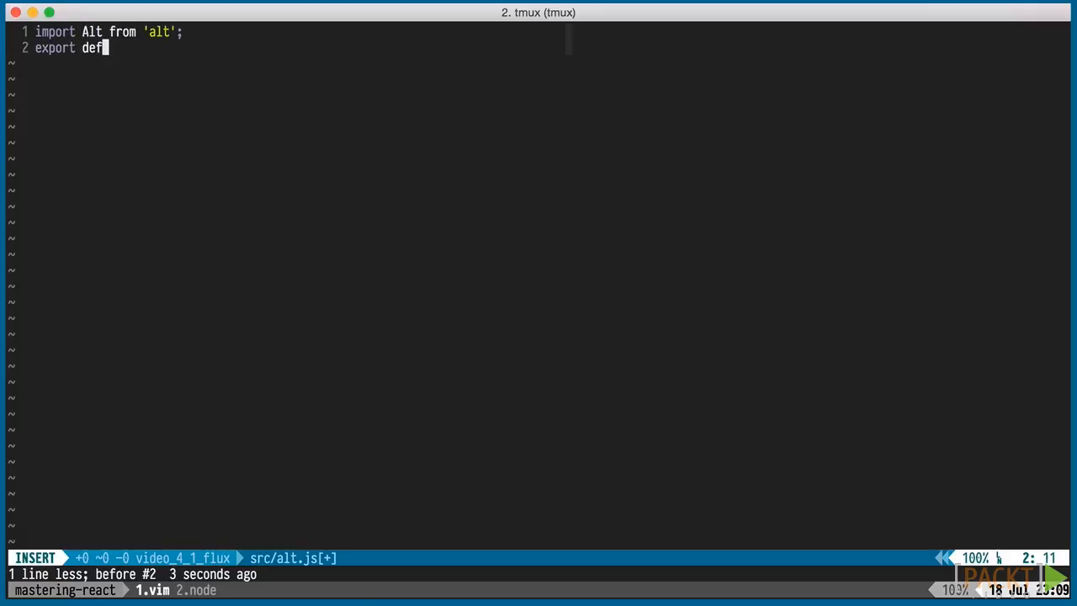
pyautogui.write('ault new Alt();')
pyautogui.click(273, 574)
pyautogui.write(':!')
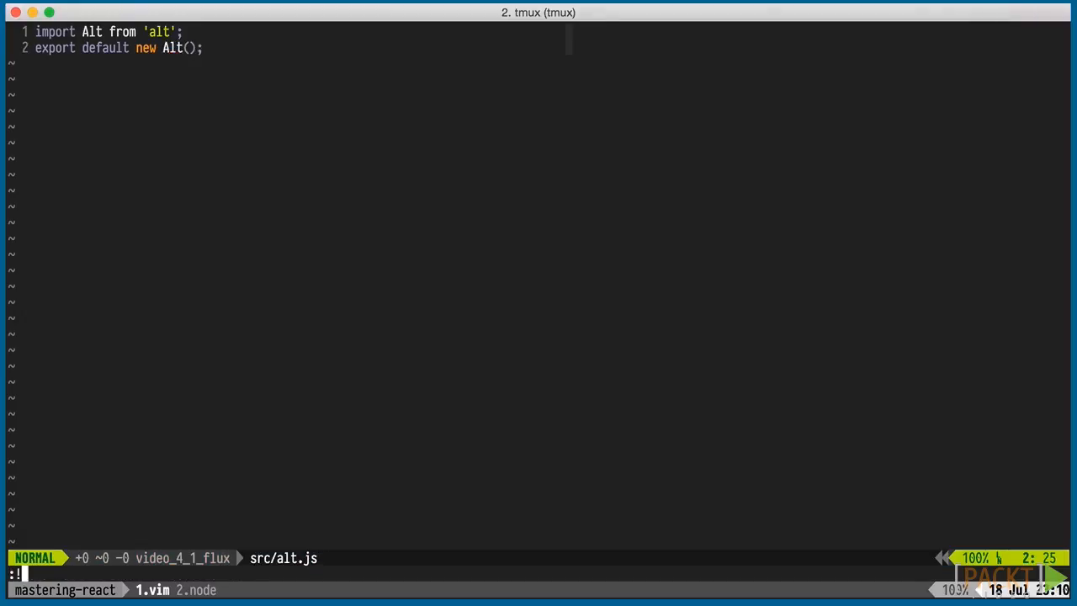
# - Create src/actions/orders_actions.js with updateOrders(orders) calling this.dispatch(orders)
pyautogui.write('e')
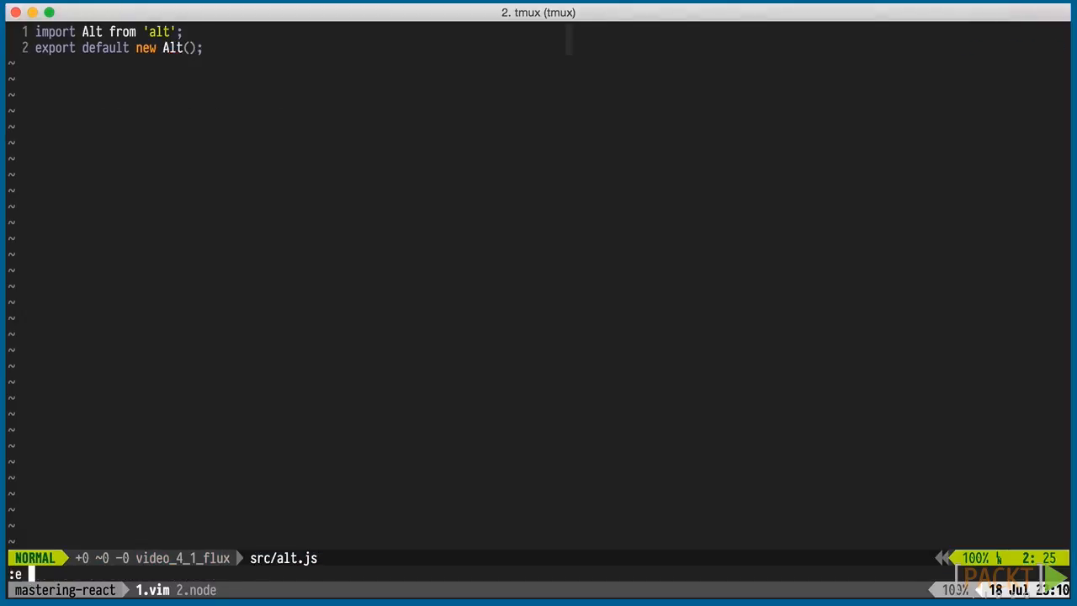
pyautogui.write('src/actions/orders_actions.js')
pyautogui.write('u')
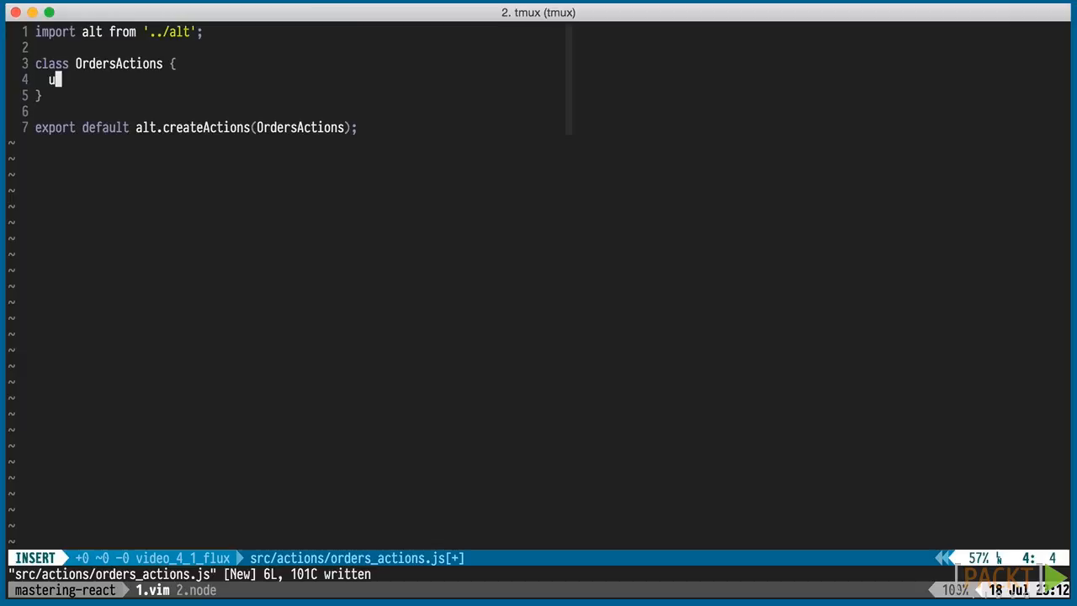
pyautogui.write('pdateOrders(')
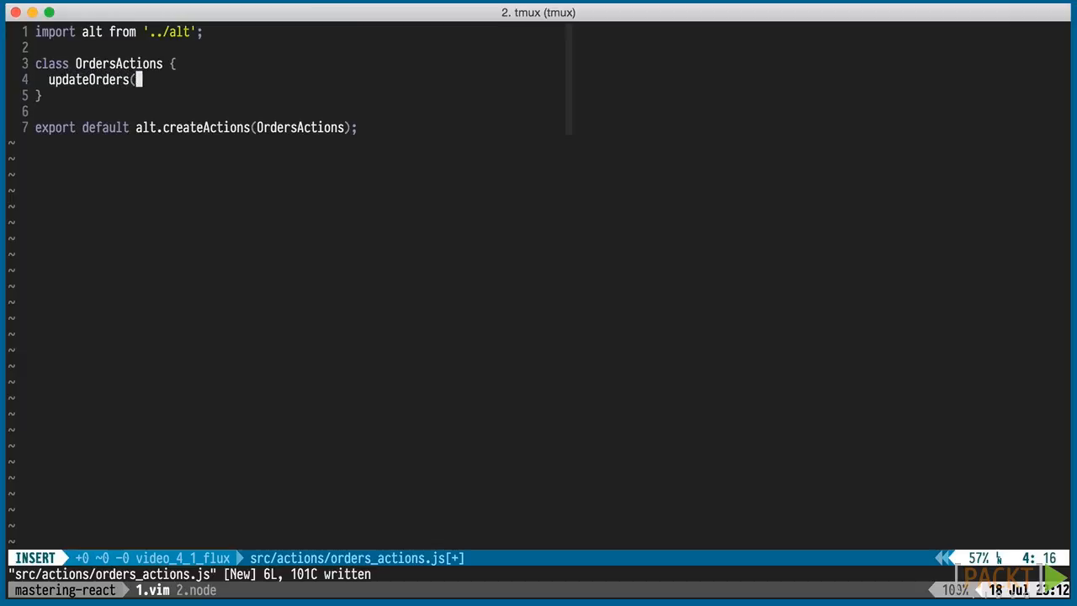
pyautogui.write('orders) {')
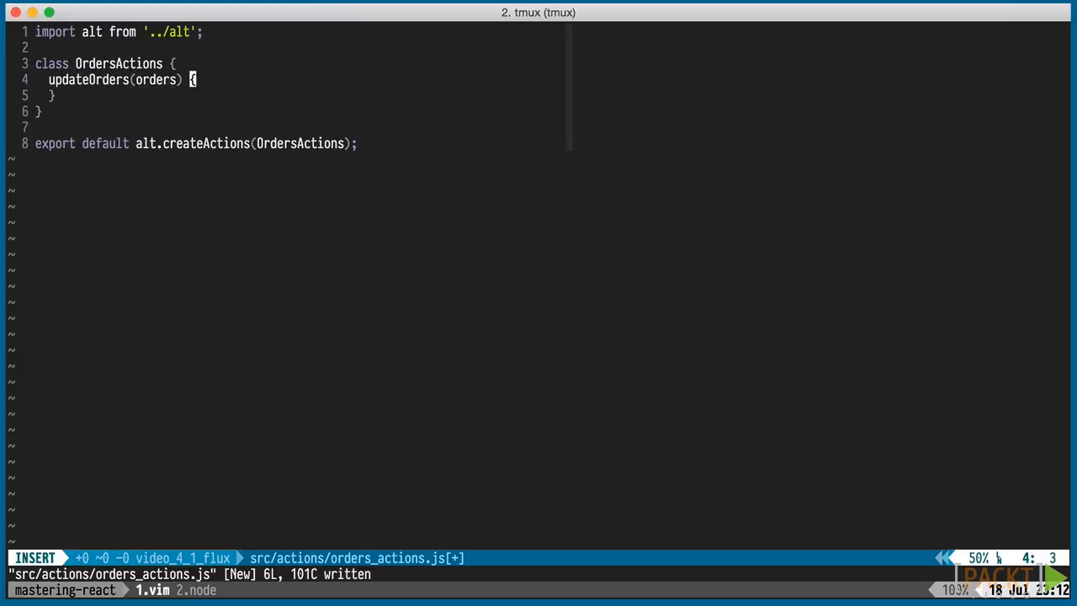
pyautogui.write('this.')
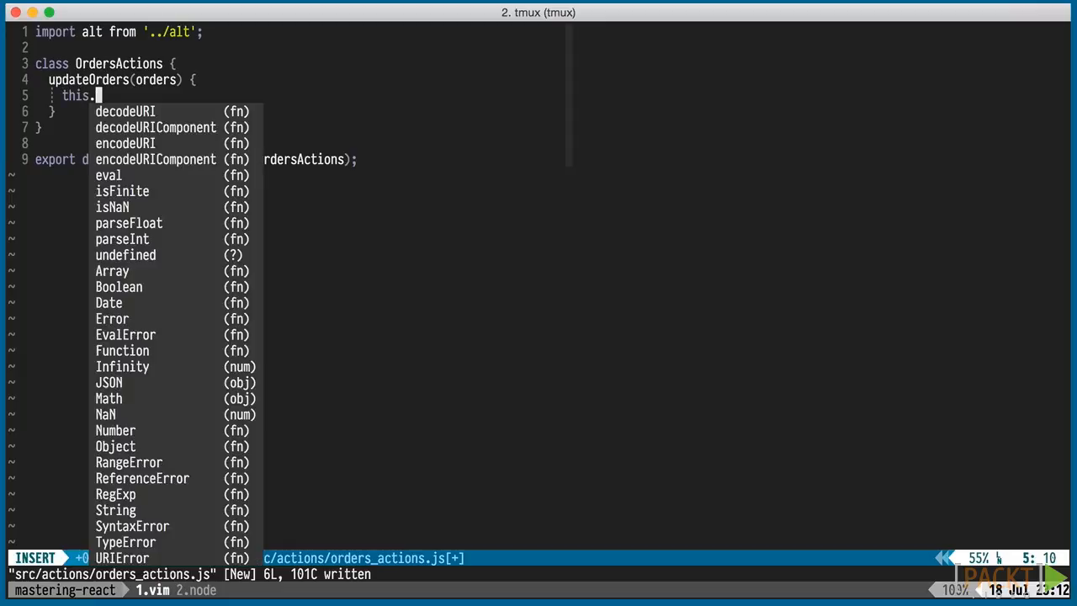
pyautogui.write('dispatch(orders);')
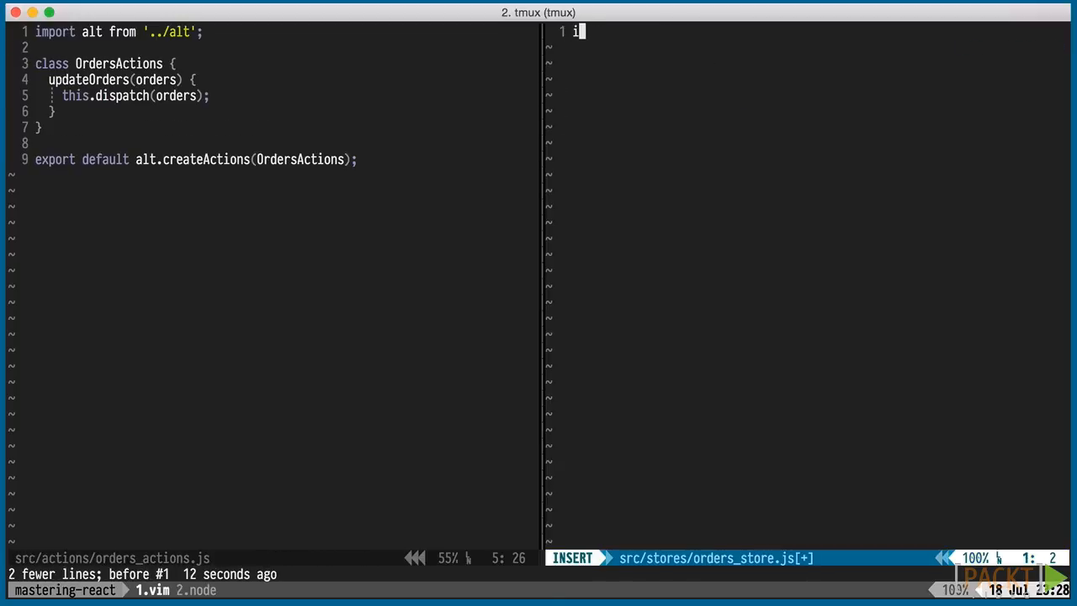
# - Write OrdersStore binding handleUpdateOrders to OrdersActions.UPDATE_ORDERS, save, and begin handleUpdateOrders()
pyautogui.write("mport alt from '../alt';")
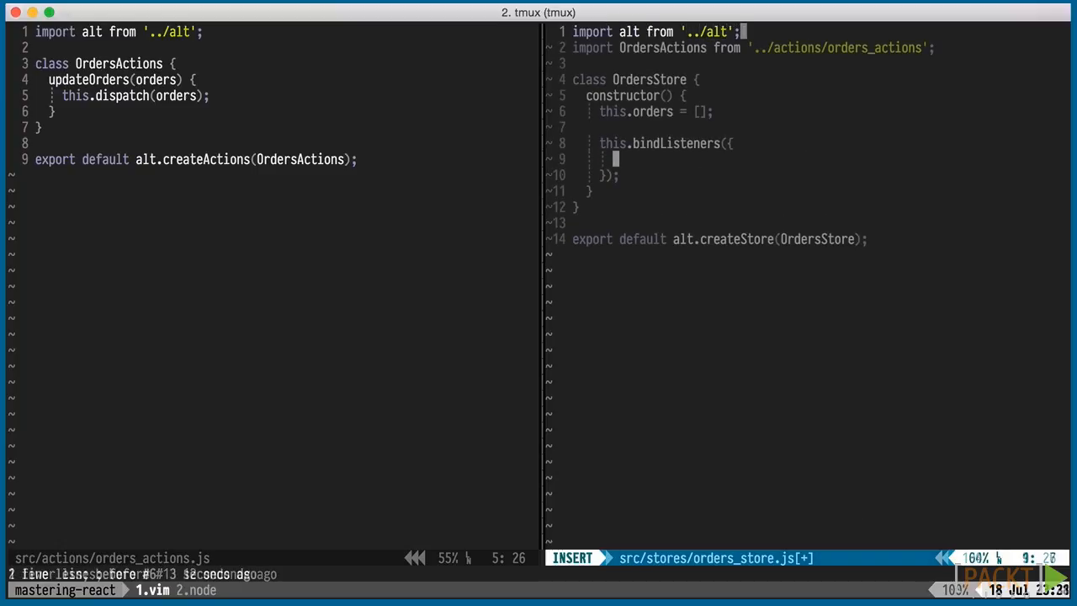
pyautogui.write('handleUpdt')
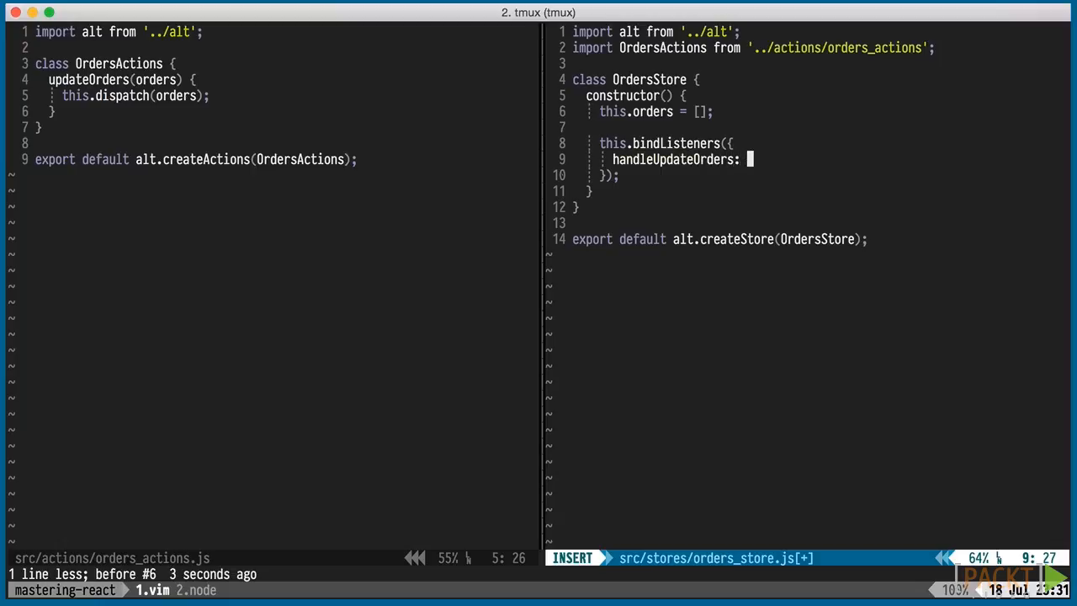
pyautogui.write('OrdersActions.U')
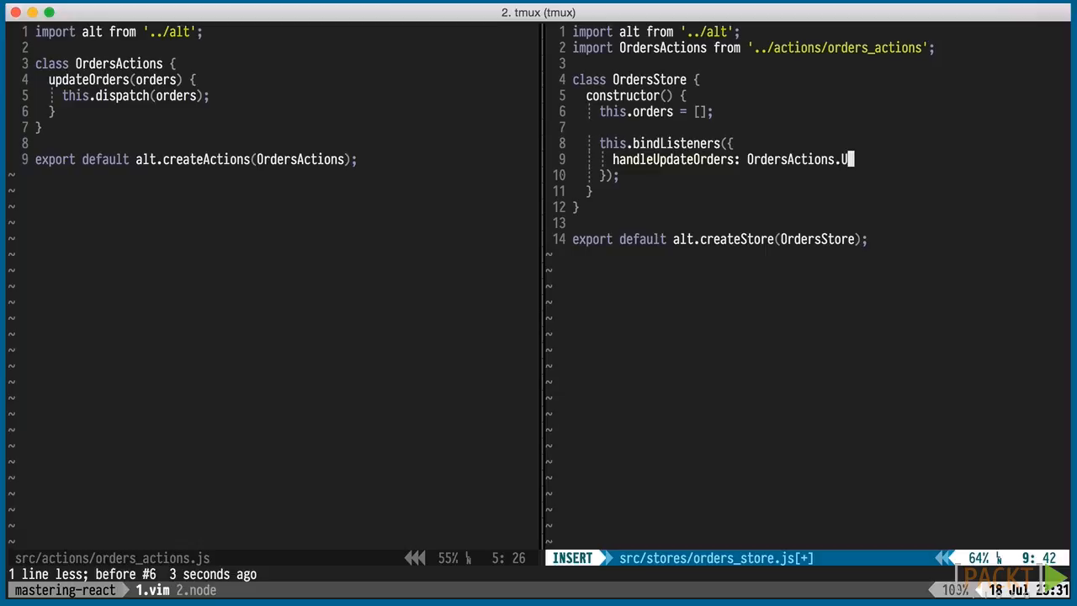
pyautogui.write('PDATE_ORDERS')
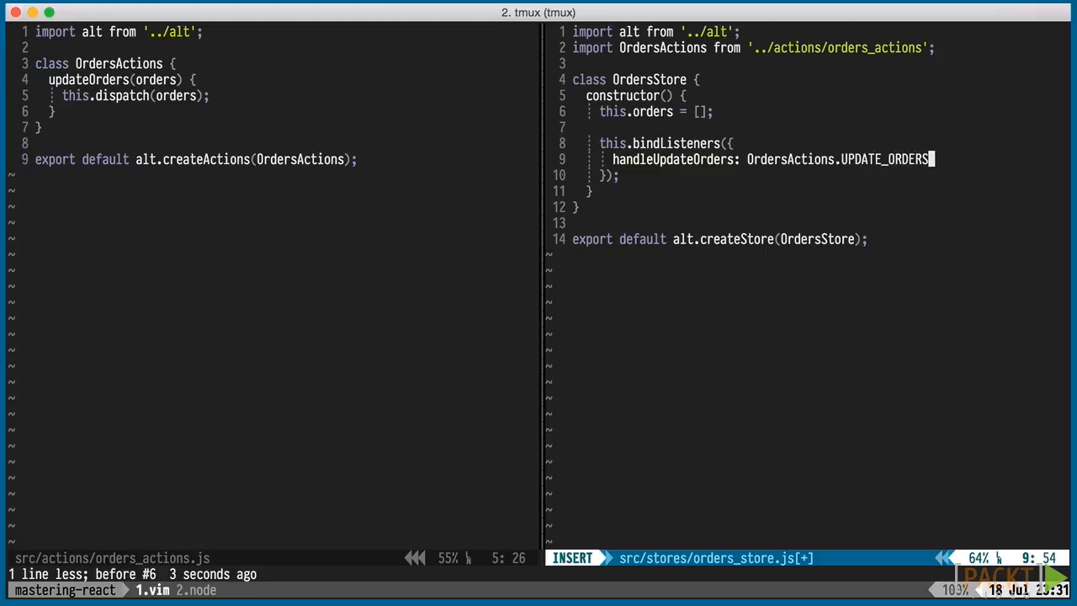
pyautogui.press('Escape')
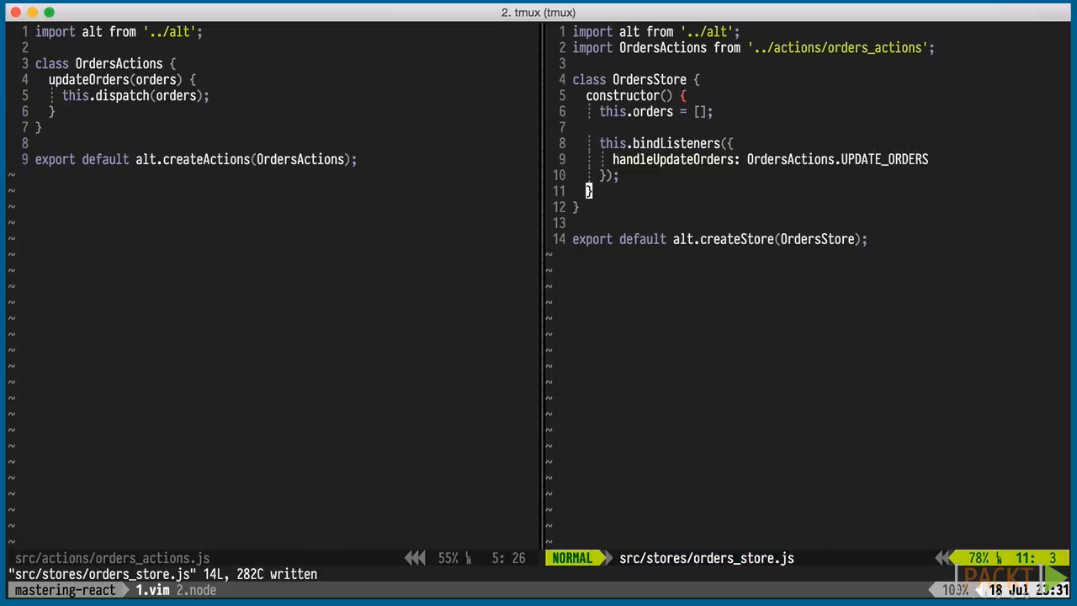
pyautogui.write('handleUpdateOrders')
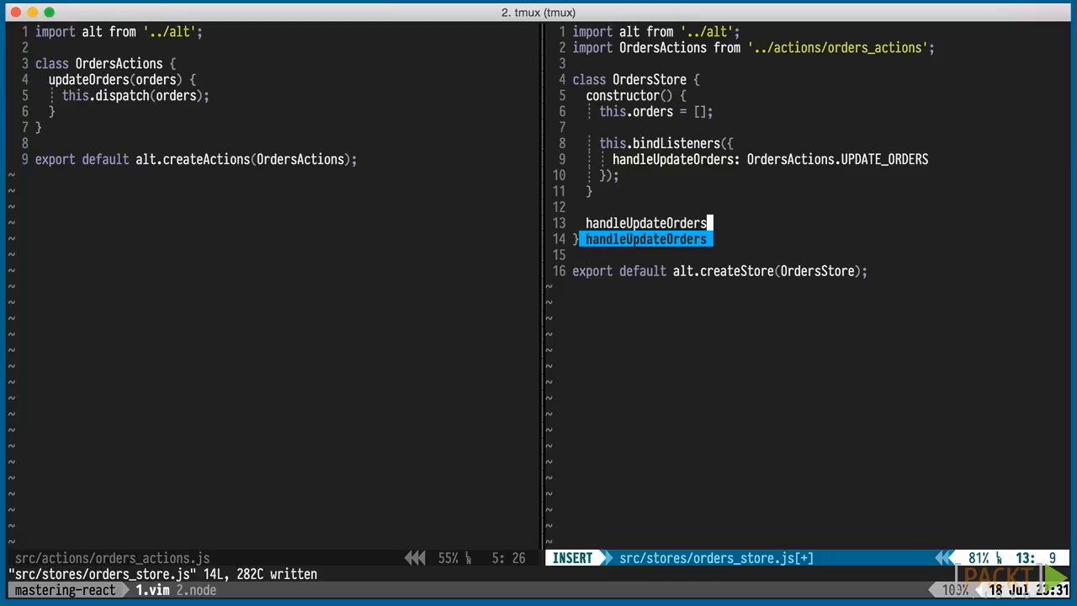
pyautogui.write('() {')
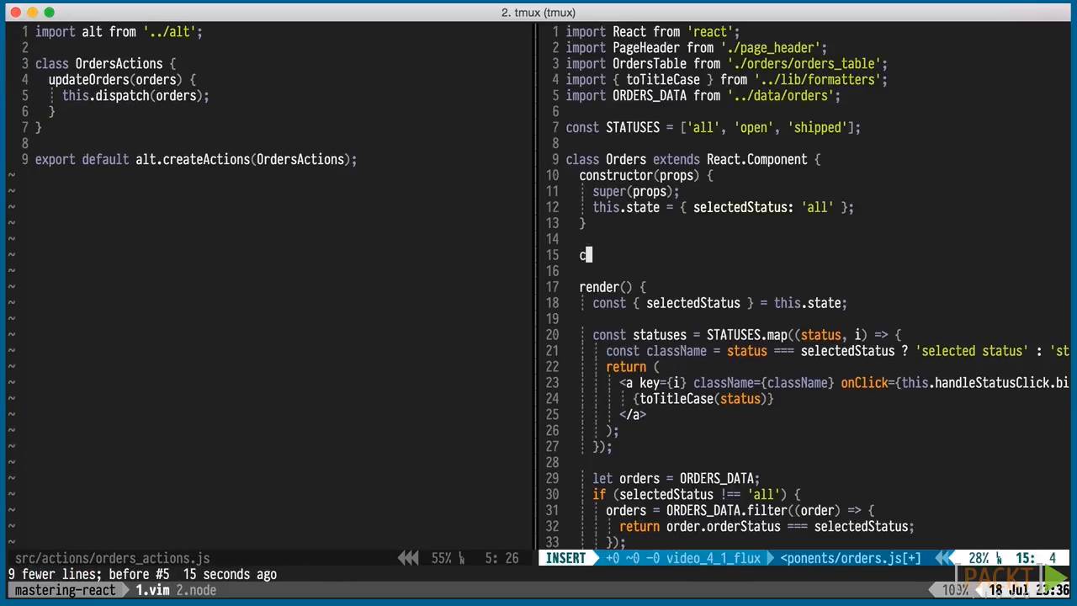
# - Add componentDidMount, componentWillUnmount and onChange(state) calling setState to the Orders component and save
pyautogui.write('omponentDidMo')
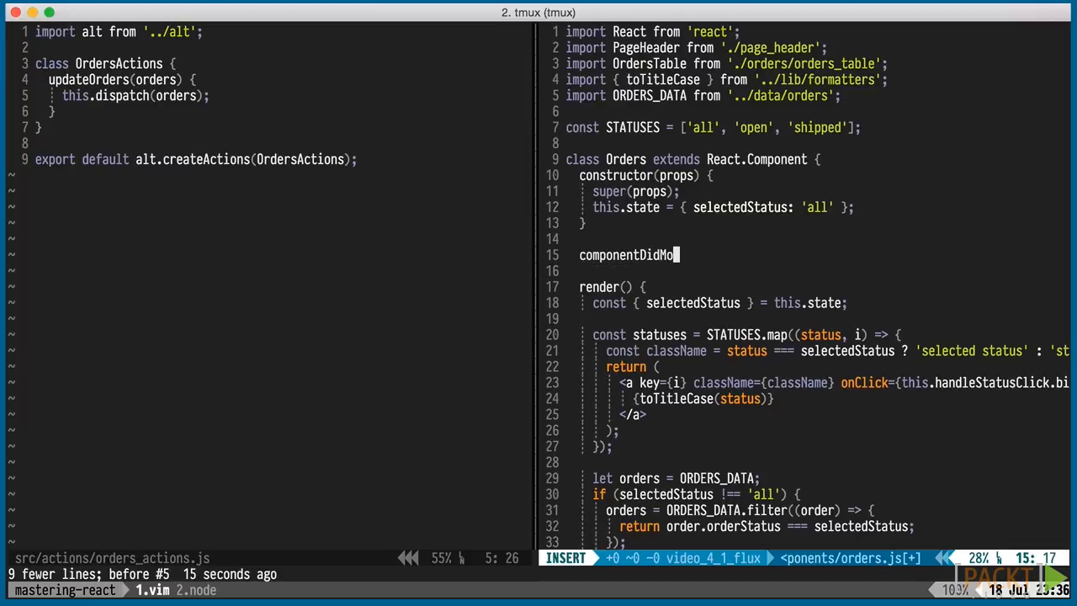
pyautogui.write('unt() {')
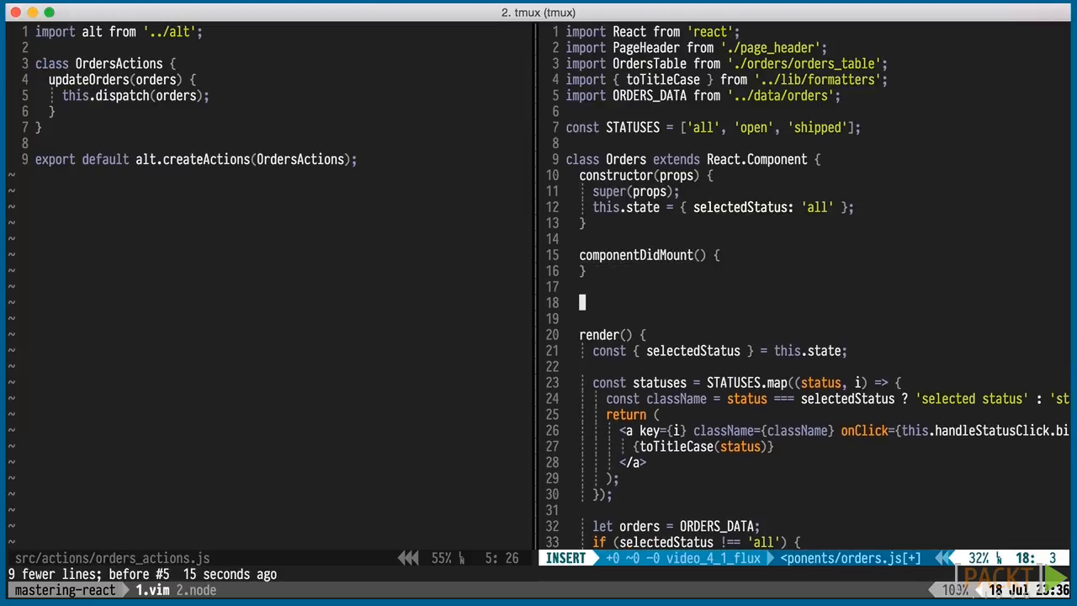
pyautogui.write('componentWillUnmount() {')
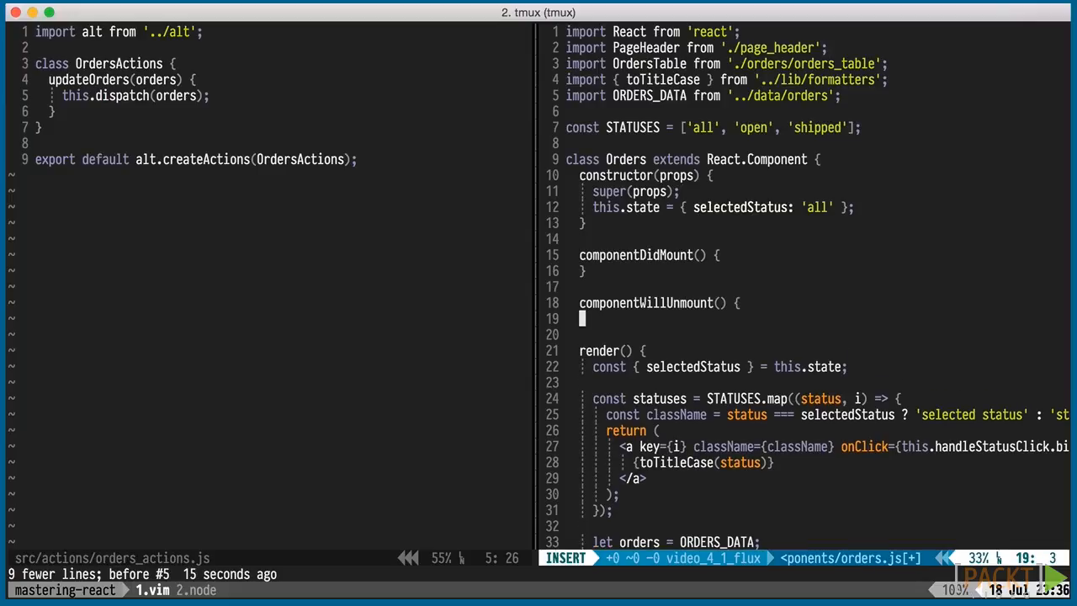
pyautogui.write('onChange')
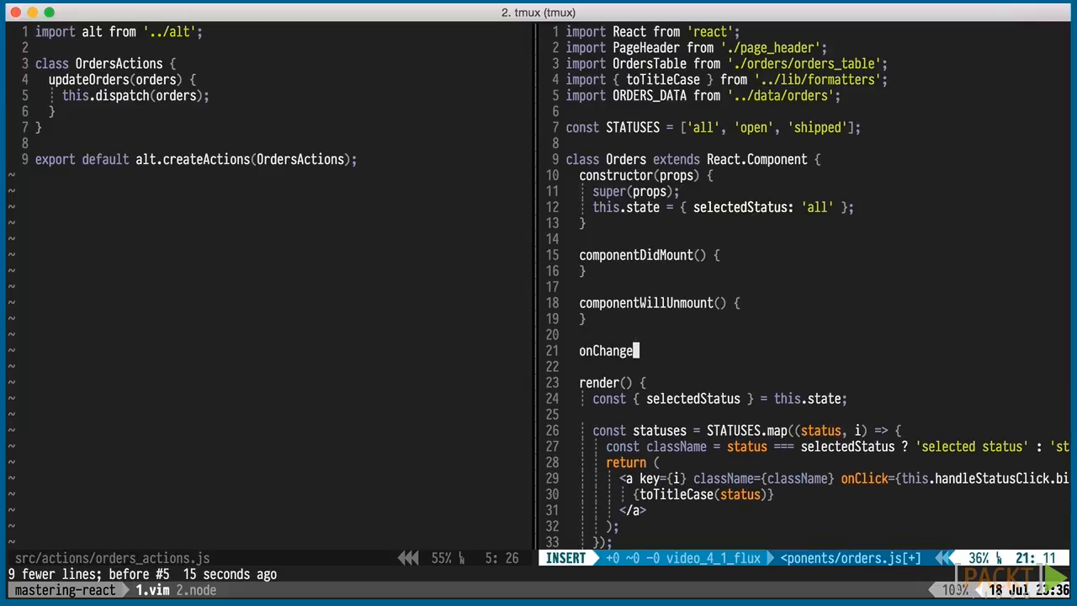
pyautogui.write('(state) {')
pyautogui.write('this.')
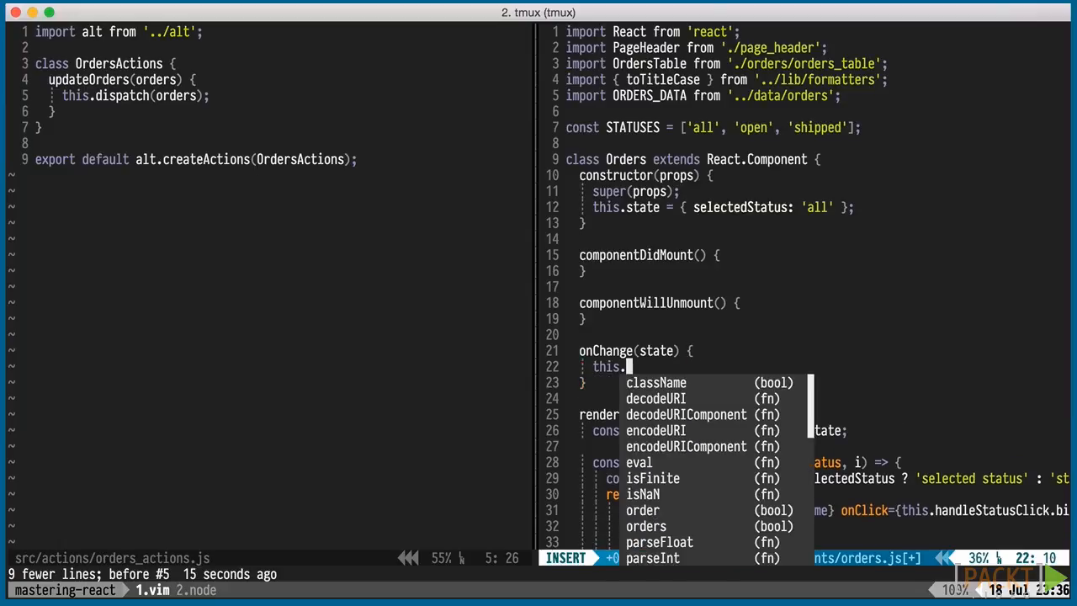
pyautogui.write('setState(')
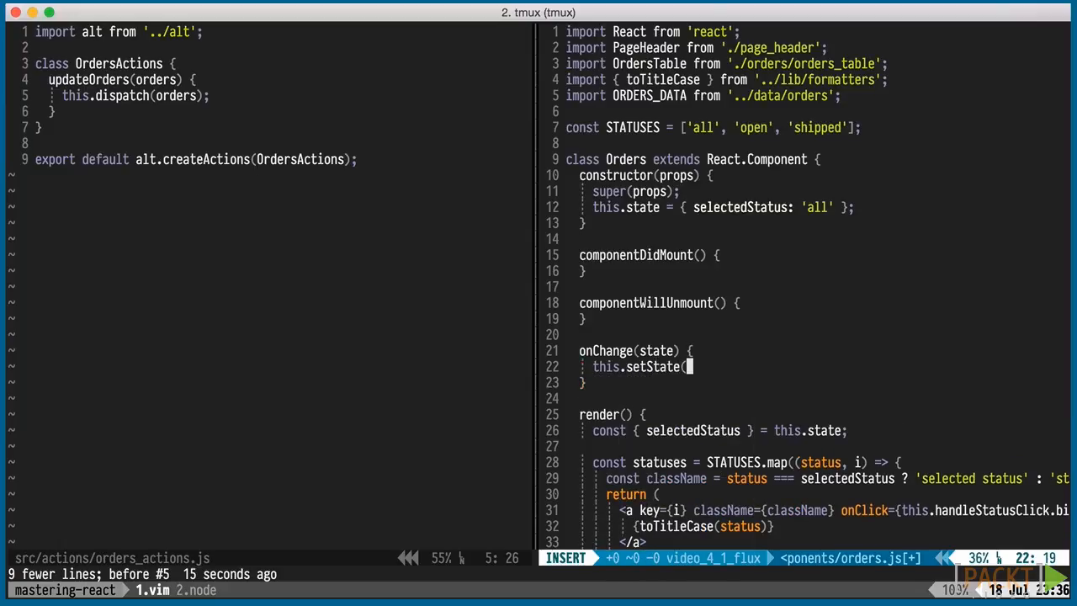
pyautogui.press('Escape')
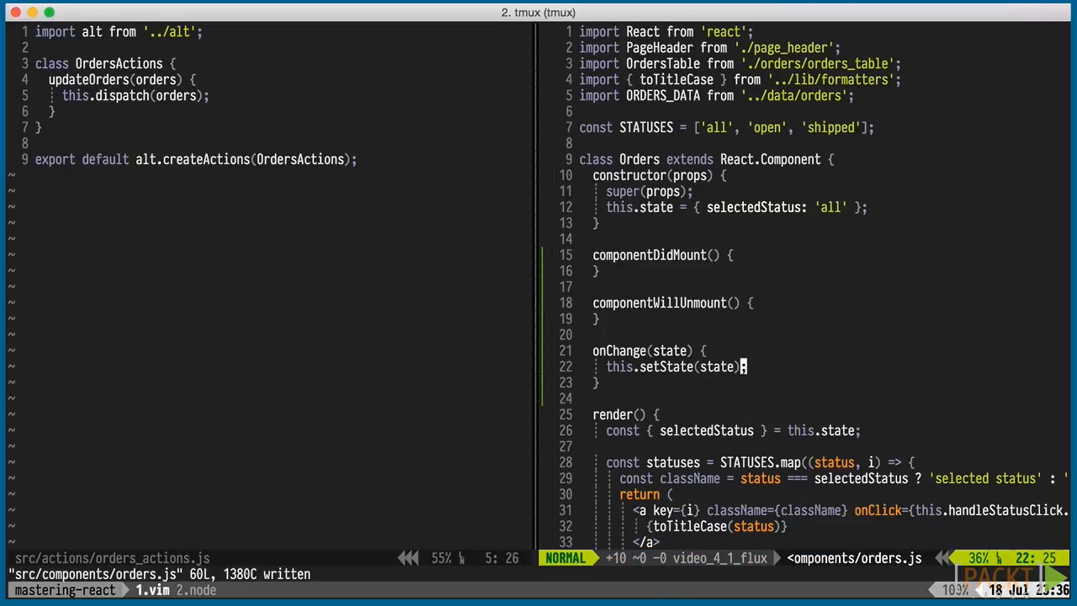
# - Import OrdersStore from '../stores/orders_store', bind onChange, initialize state from OrdersStore.getState() and save
pyautogui.write('OrdersStore')
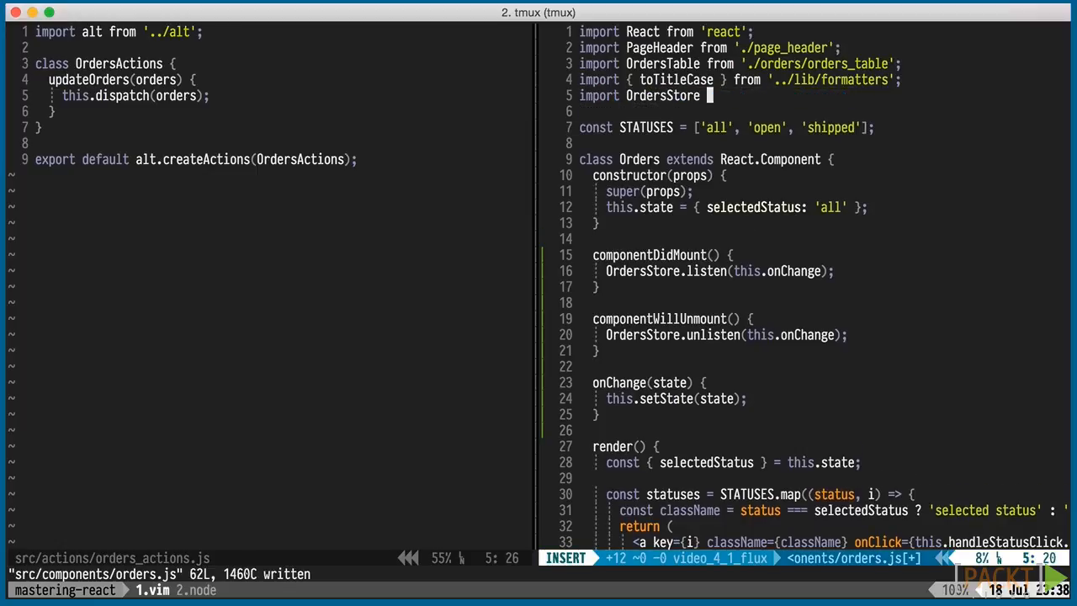
pyautogui.write("from '../stores/orders_store';")
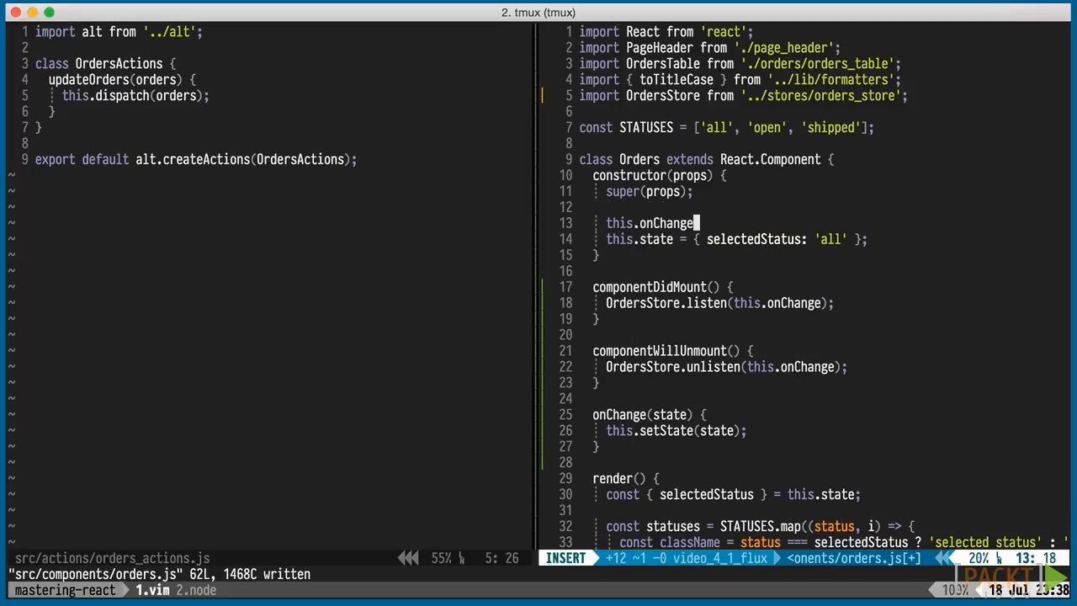
pyautogui.write('= this.onChange.bind(this);')
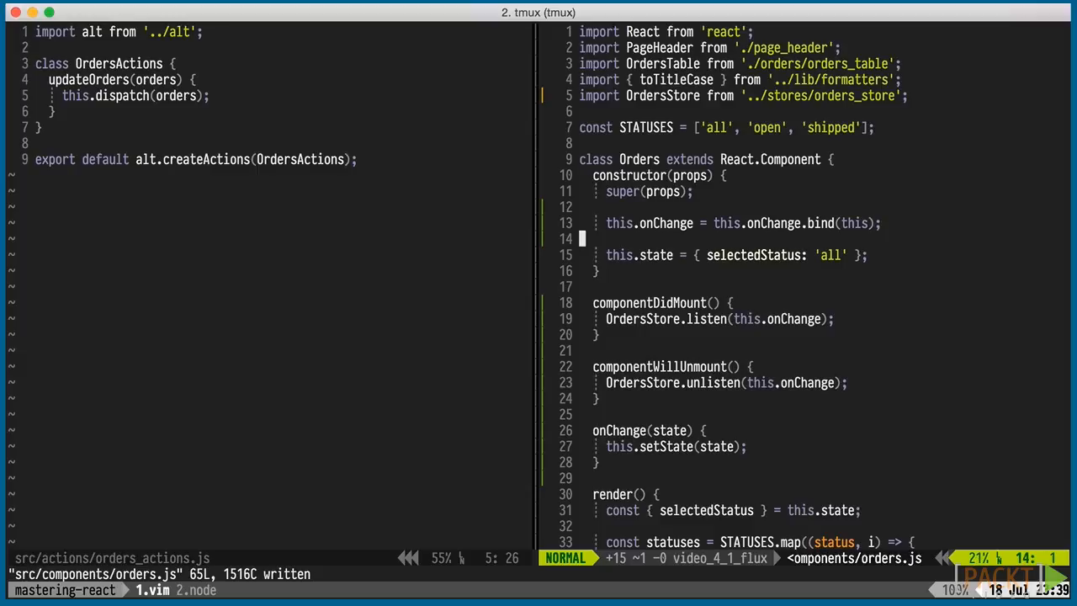
pyautogui.write('OrdersStore.g')
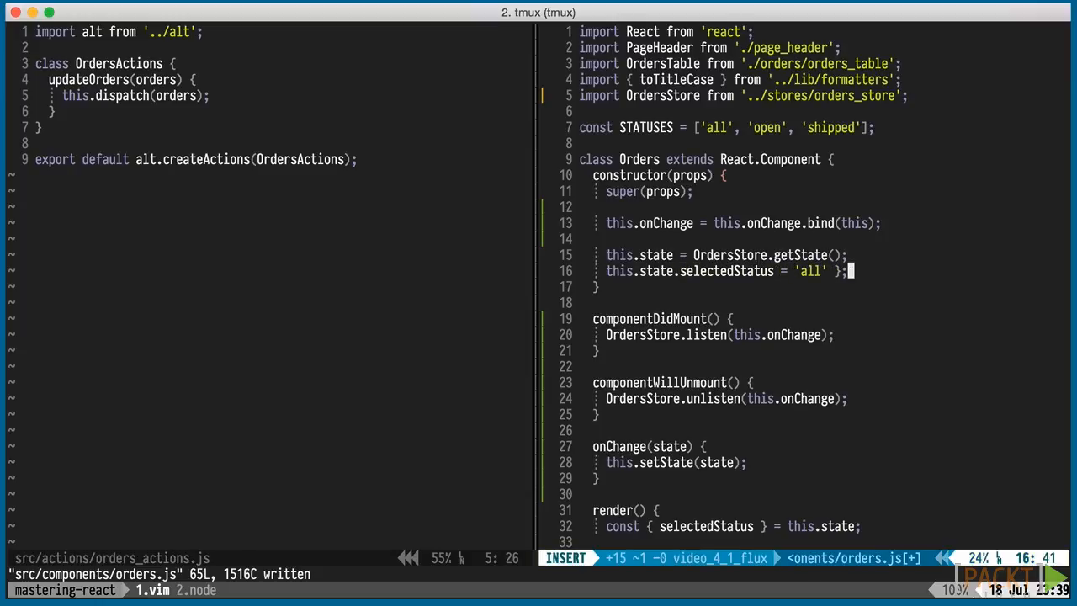
pyautogui.press('Escape')
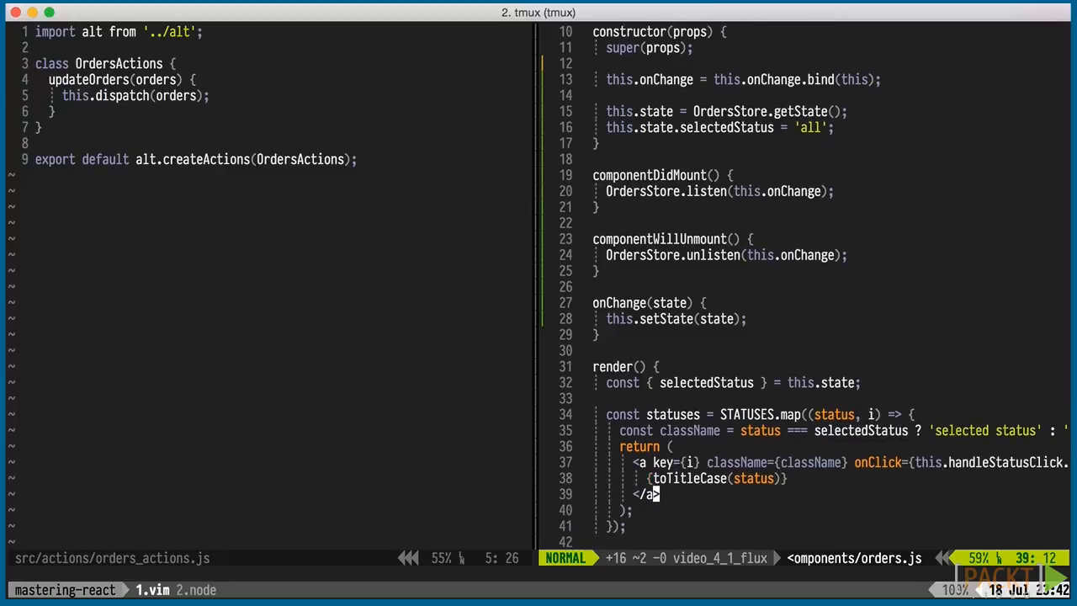
pyautogui.scroll(-3)
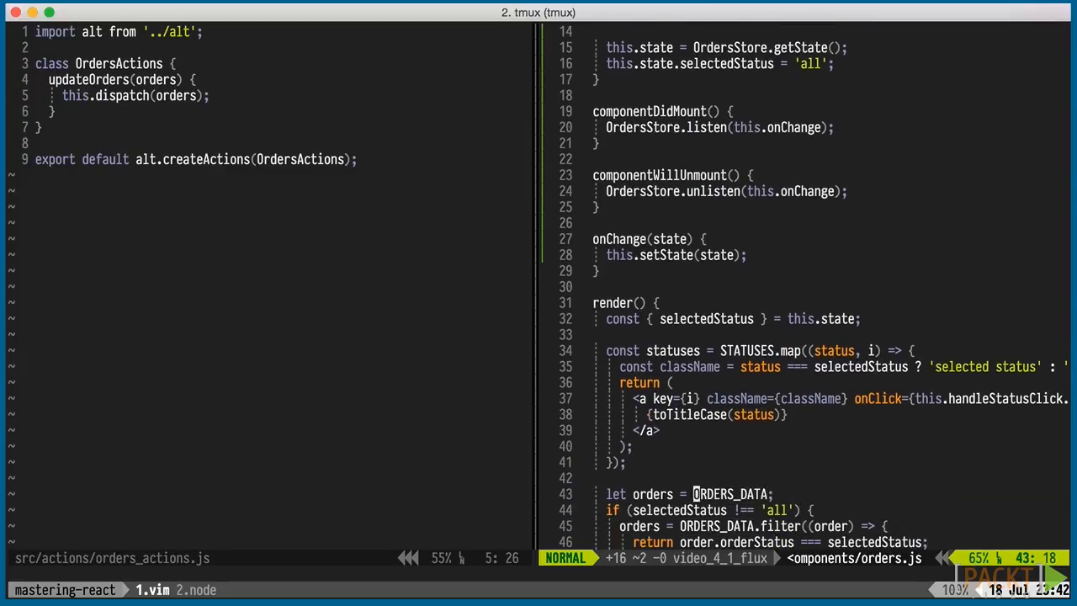
pyautogui.write('this.state.order')
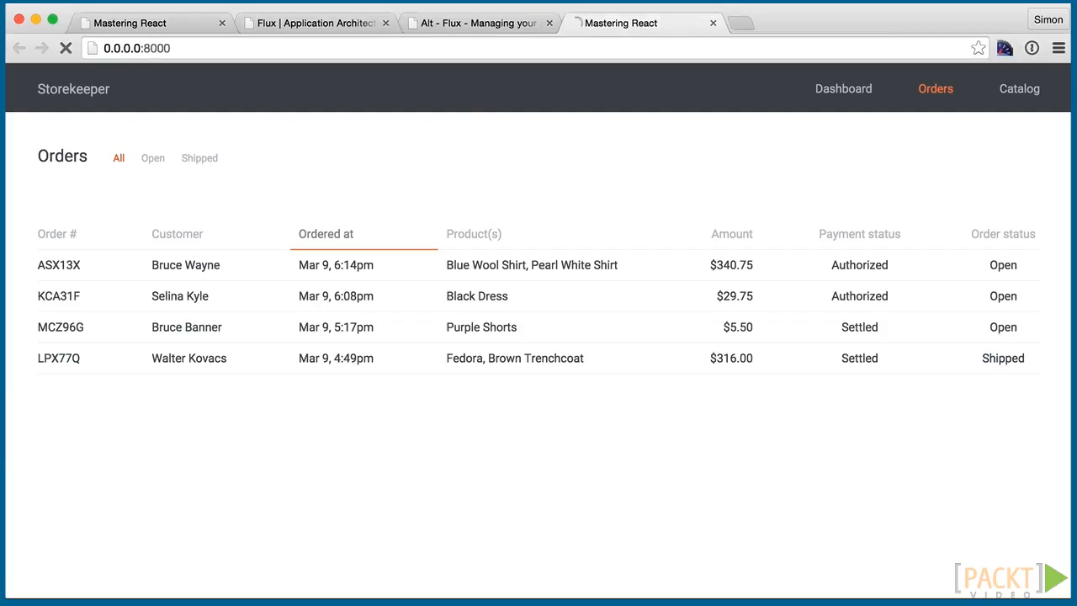
# - Return from the Orders page in Chrome to the tmux/Vim window
pyautogui.click(65, 47)
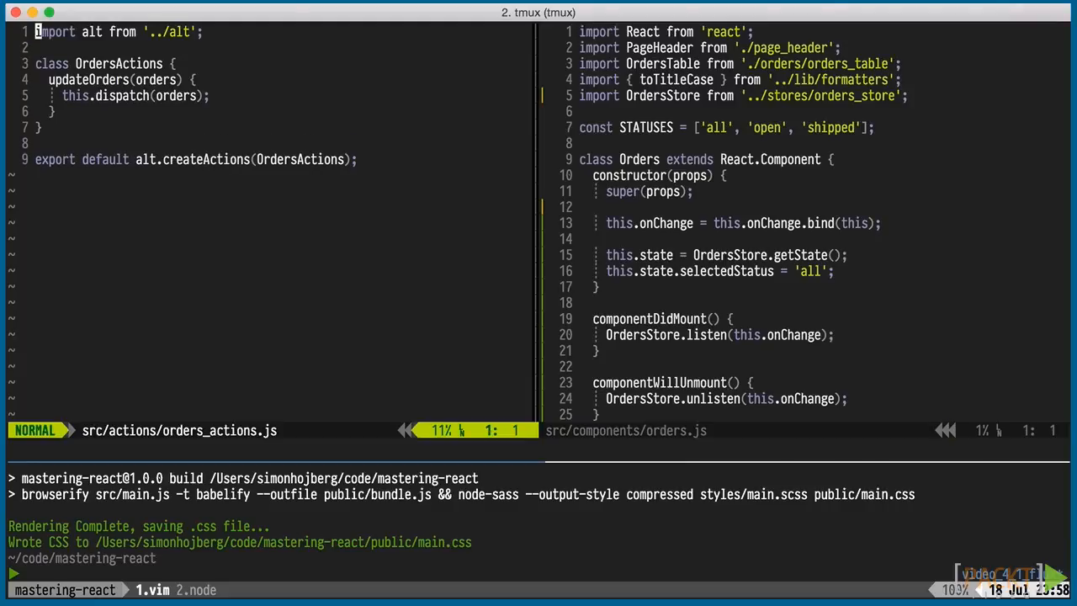
# - Write fetchOrders() dispatching [] and passing OrdersFetcher.fetch() results to updateOrders
pyautogui.write('fetchOrders() {')
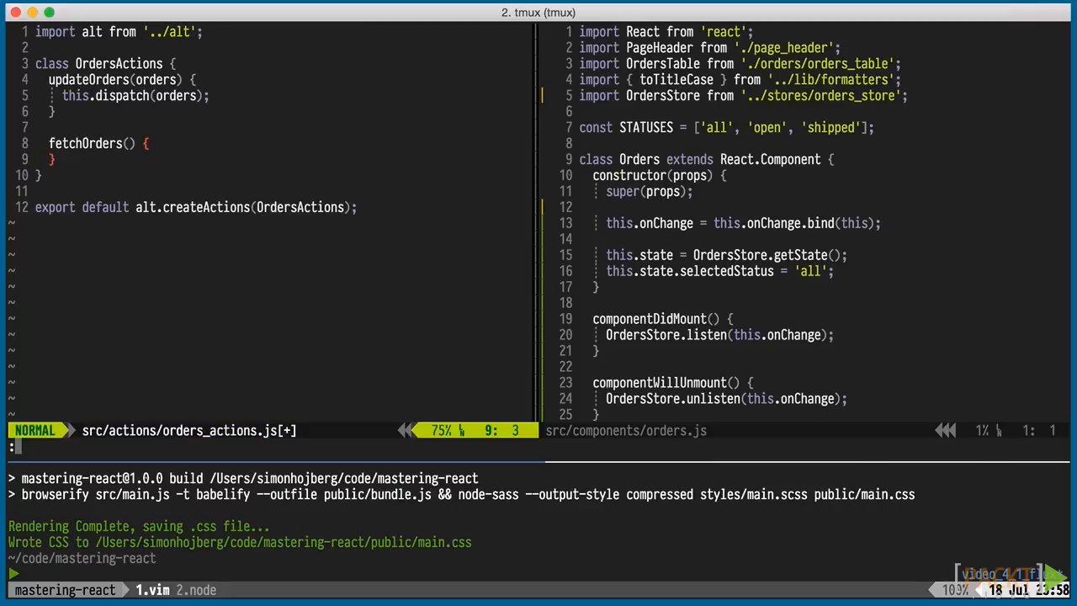
pyautogui.write('this.disp')
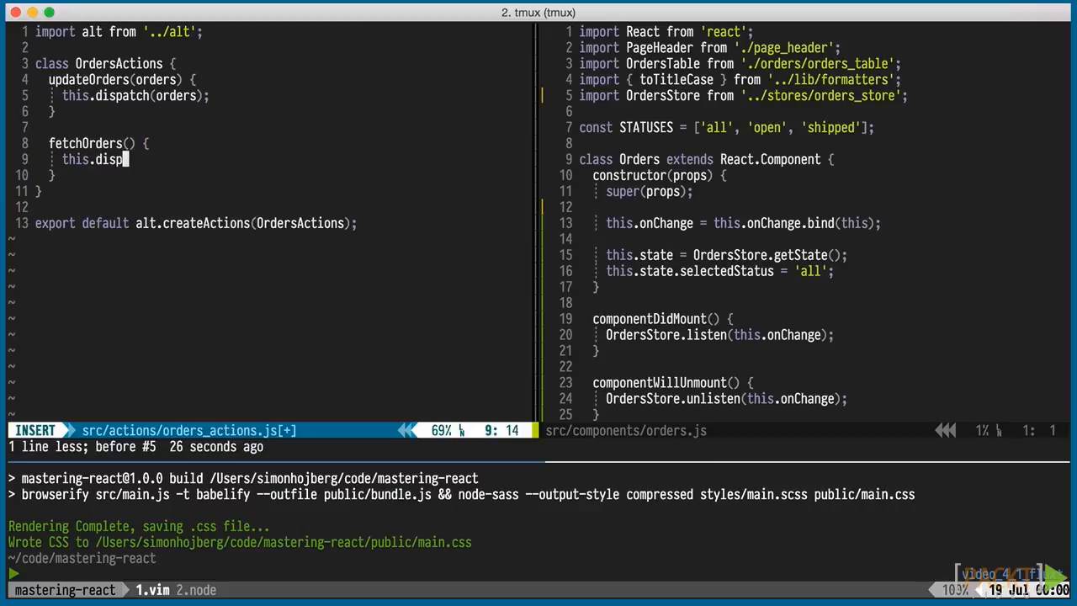
pyautogui.write('atch()')
pyautogui.write('.then(')
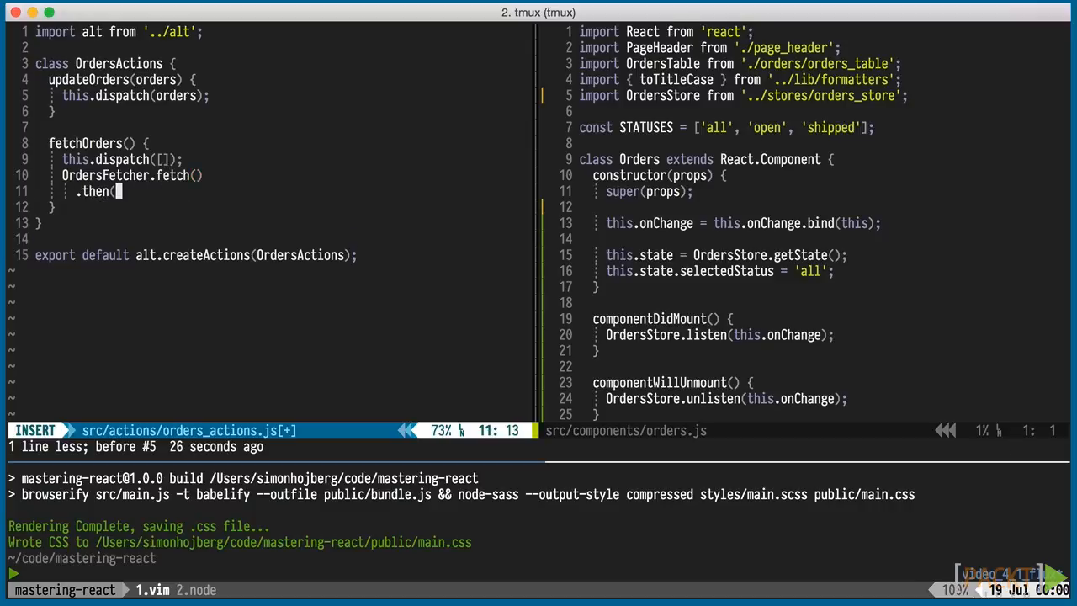
pyautogui.write('this.actions.updateOrders.bind(')
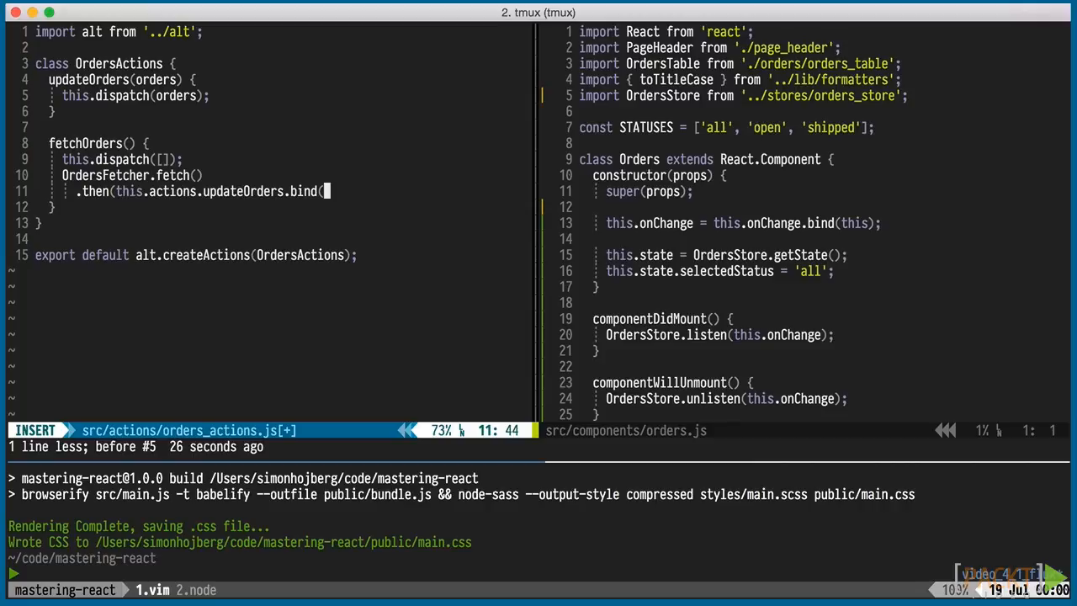
pyautogui.write('this));')
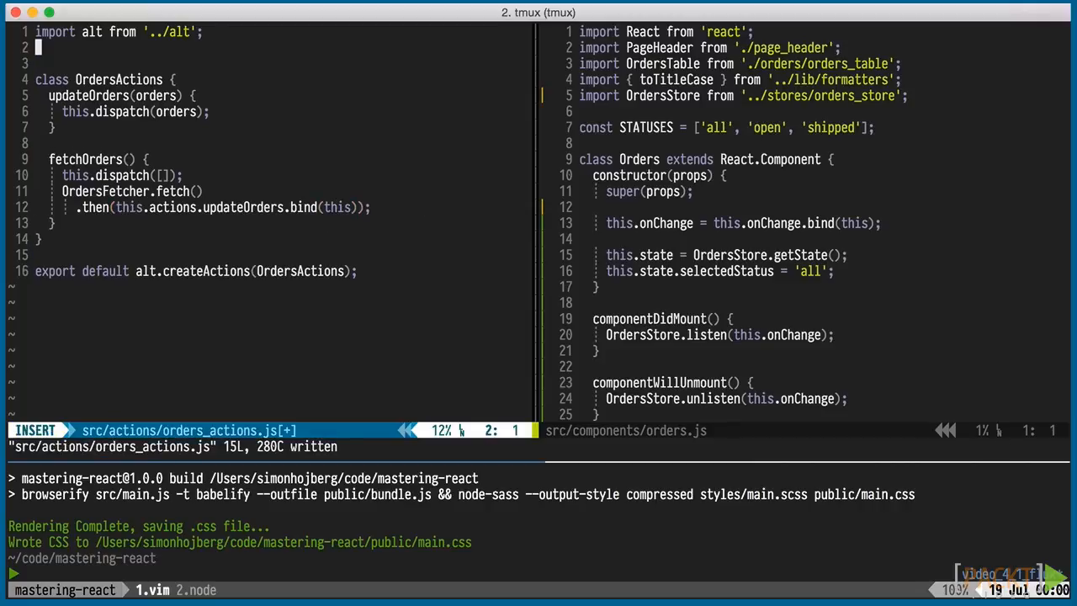
# - Import OrdersFetcher, then create src/utils/orders_fetcher.js starting the OrdersFetcher constant
pyautogui.write('import')
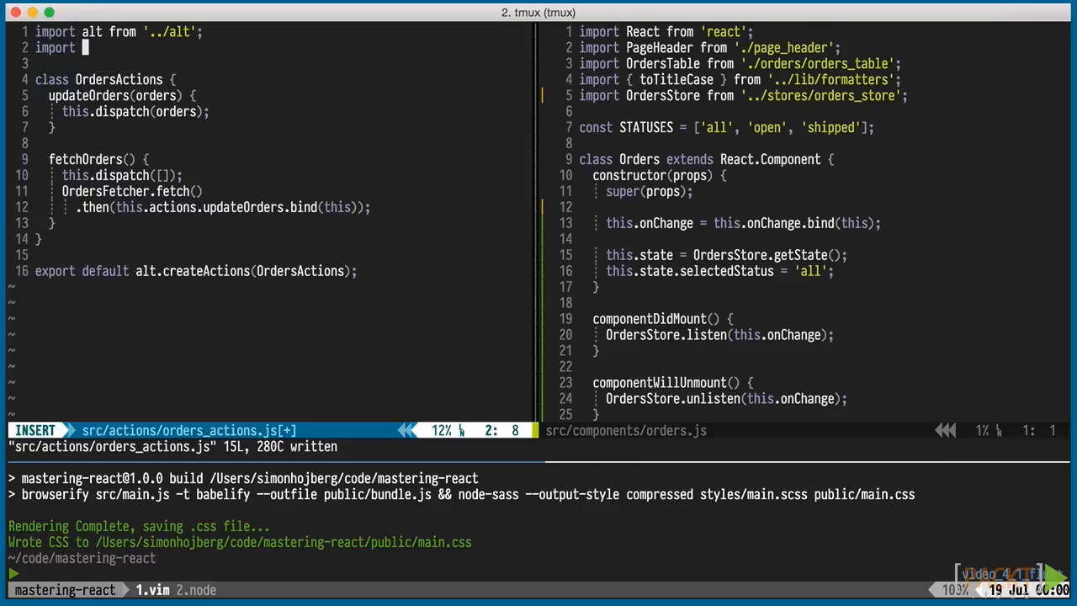
pyautogui.write("OrdersFetcher from '../utils/orders_fetcher';")
pyautogui.click(539, 446)
pyautogui.write('!mkdir src/')
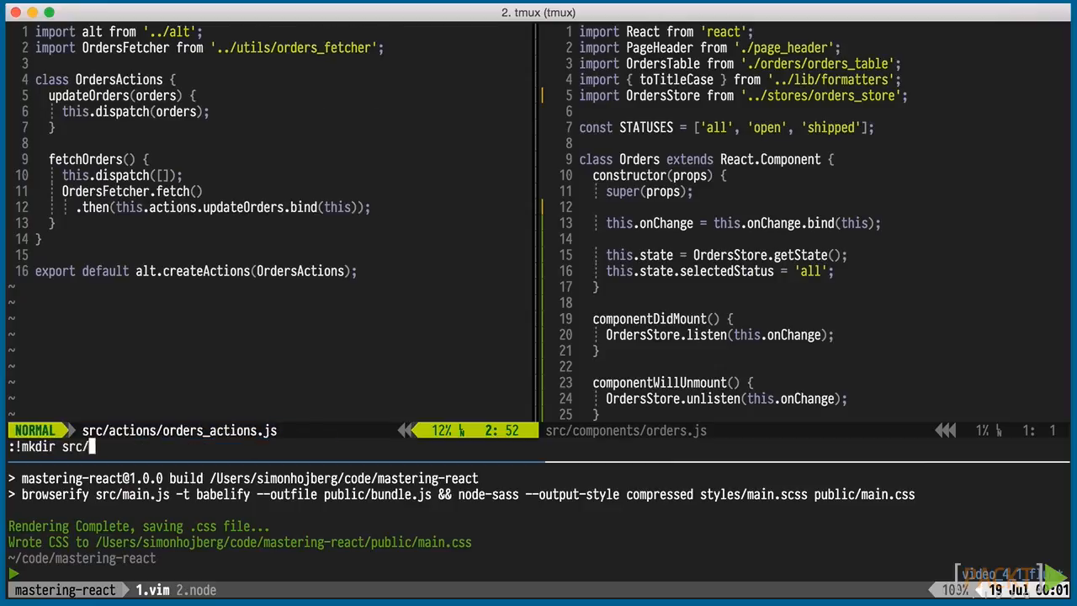
pyautogui.write(':e src/utils/orders_fetcher.js')
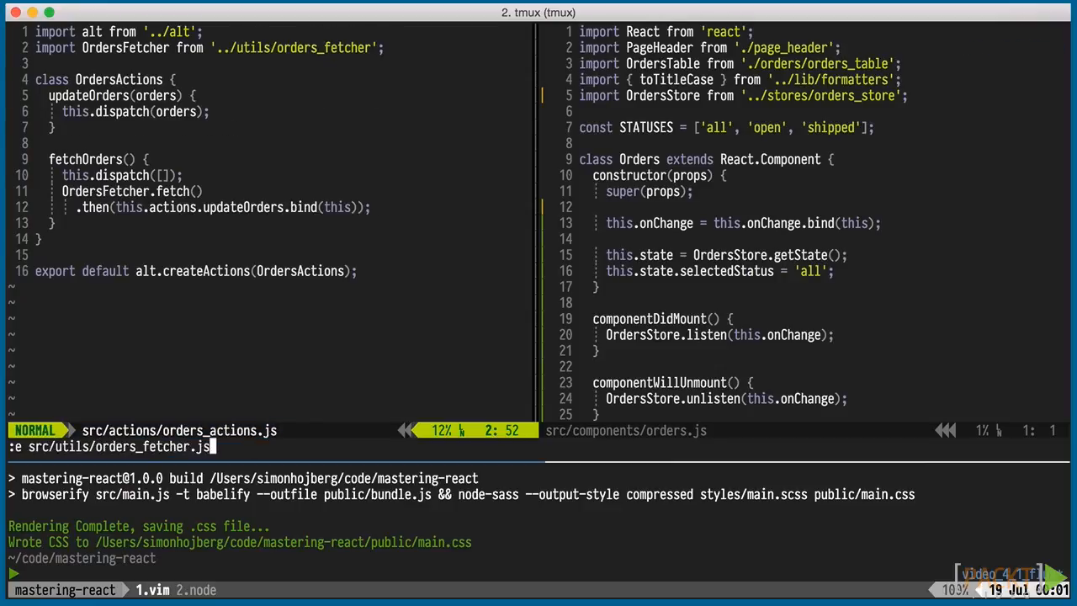
pyautogui.write('const OrdersFetcher {')
pyautogui.write('fetch() {')
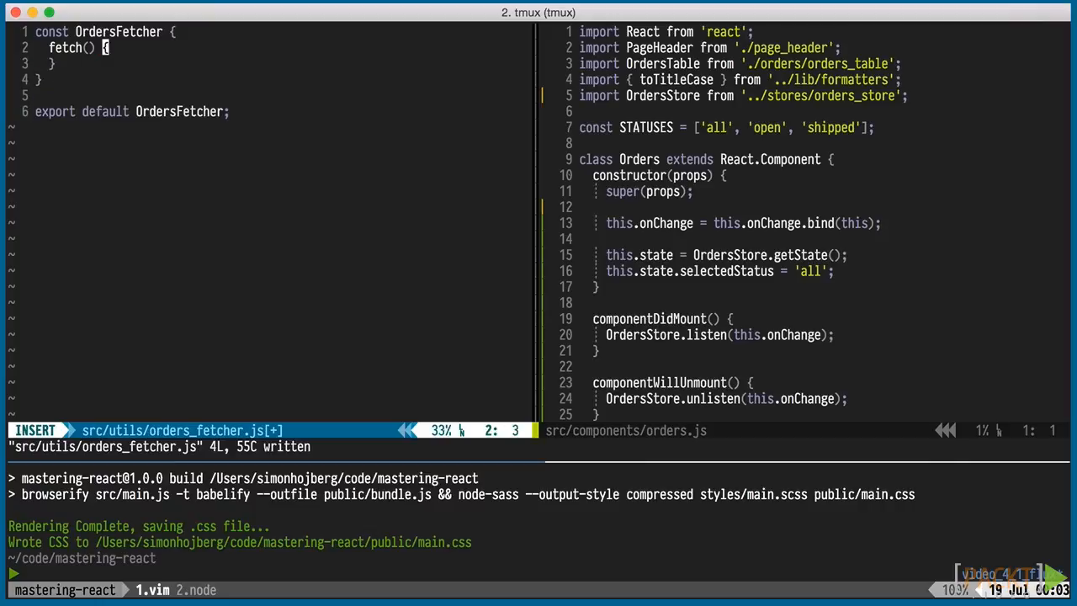
# - Return fetch('/orders.json').then(resp.json()).then(parseOrders), paste parseOrders, save, and edit src/main.js
pyautogui.write('return fetch()')
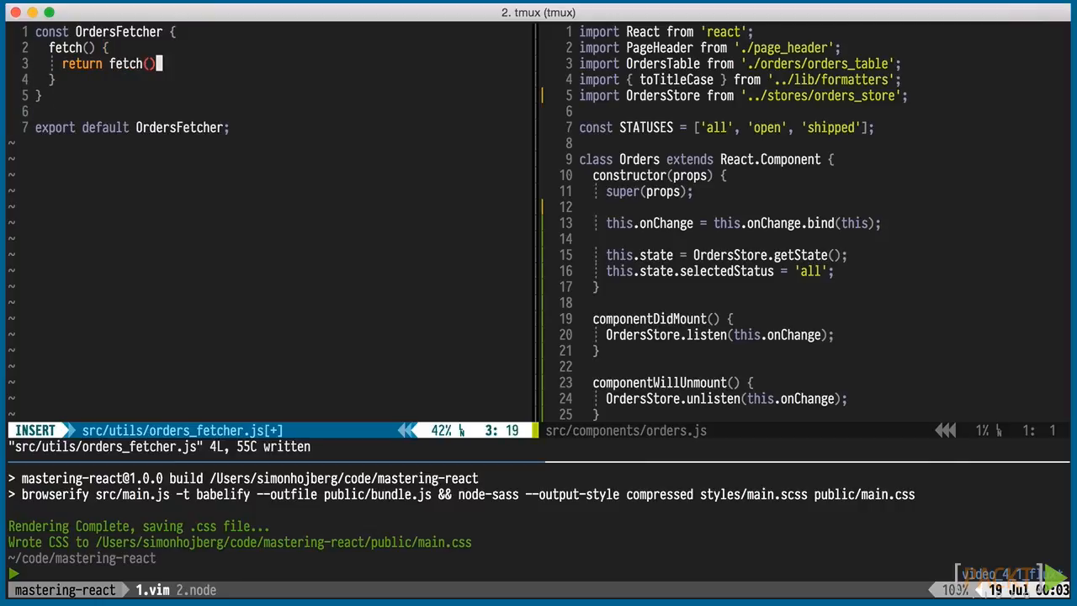
pyautogui.write("'/orders.json")
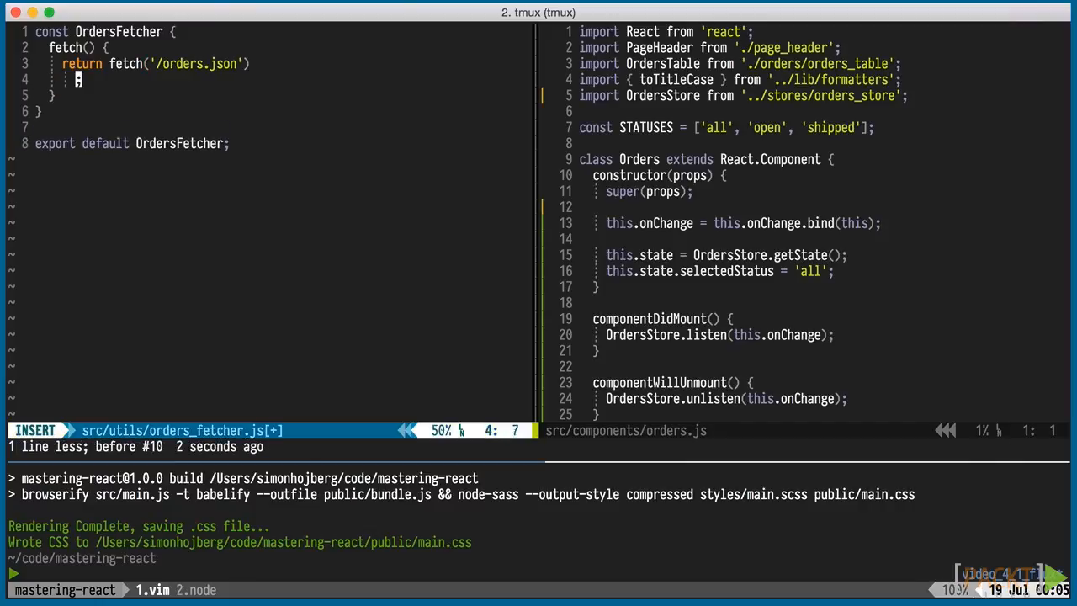
pyautogui.write('.then((resp) => resp.json())')
pyautogui.write('.then(parse;')
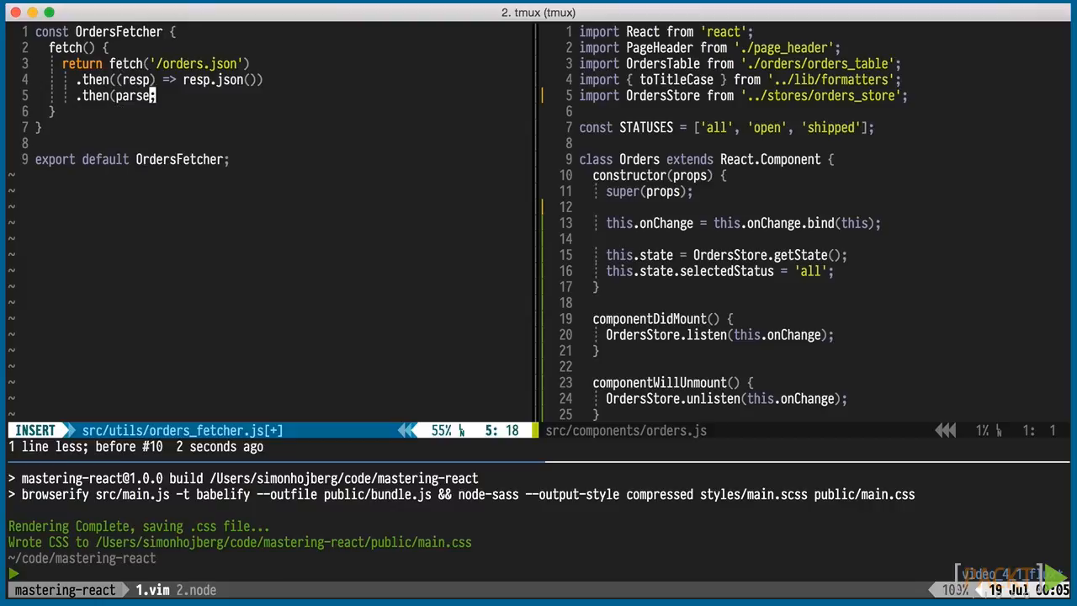
pyautogui.press('Escape')
pyautogui.write(':set paste')
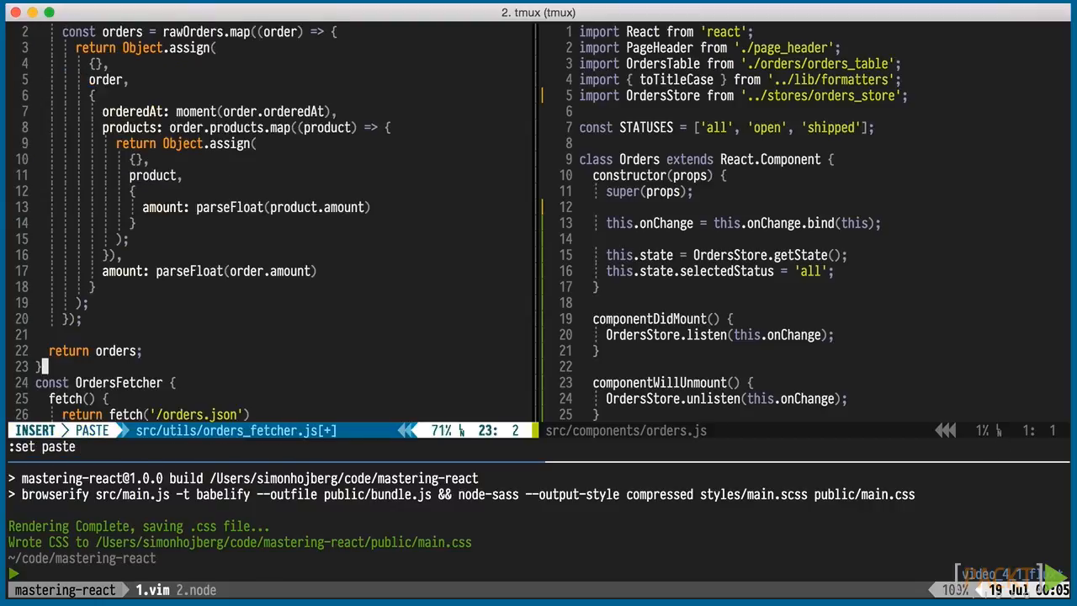
pyautogui.press('Escape')
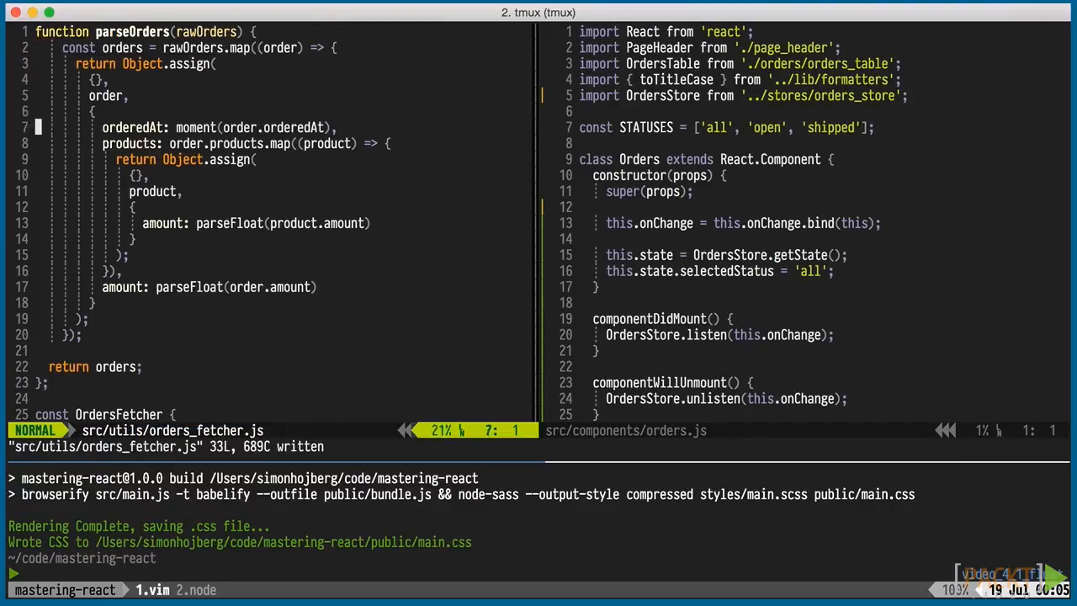
pyautogui.press('V')
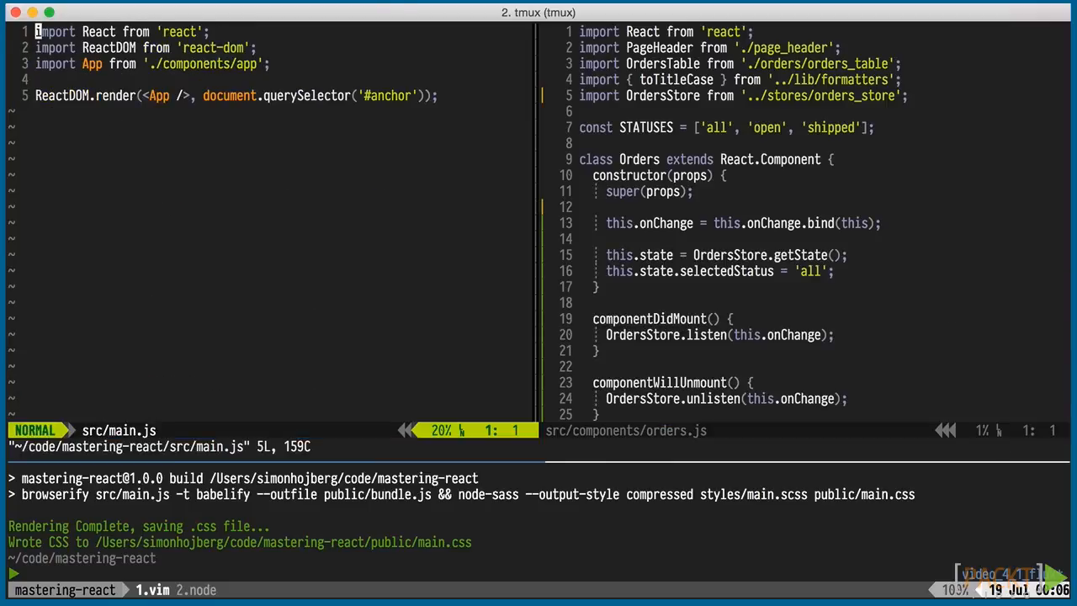
# - Add a require("babel/polyfill") line at the top of main.js
pyautogui.press('u')
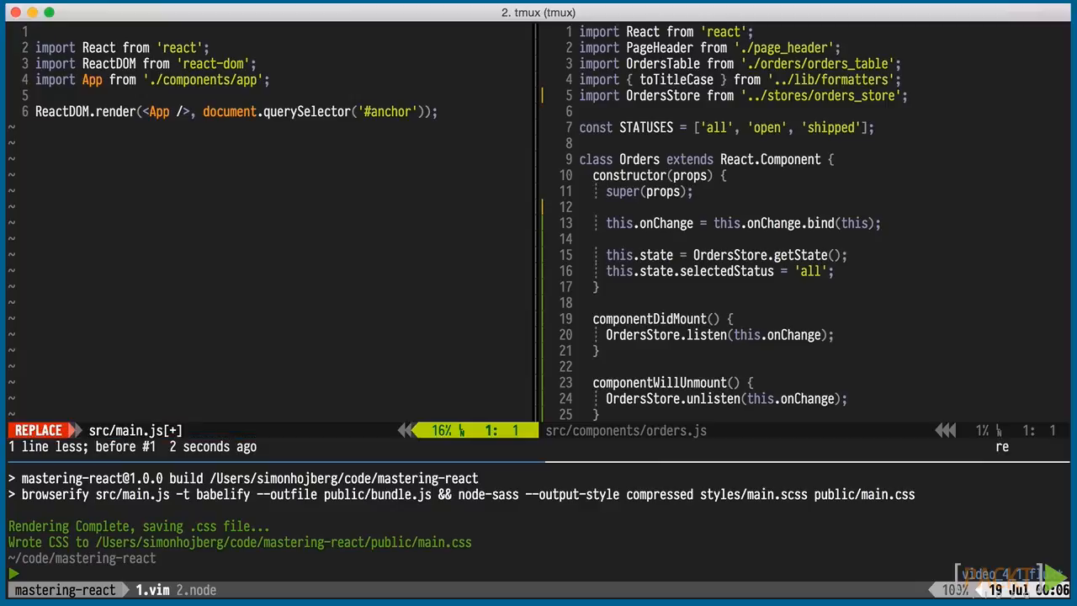
pyautogui.write('require("babel/polyfill");')
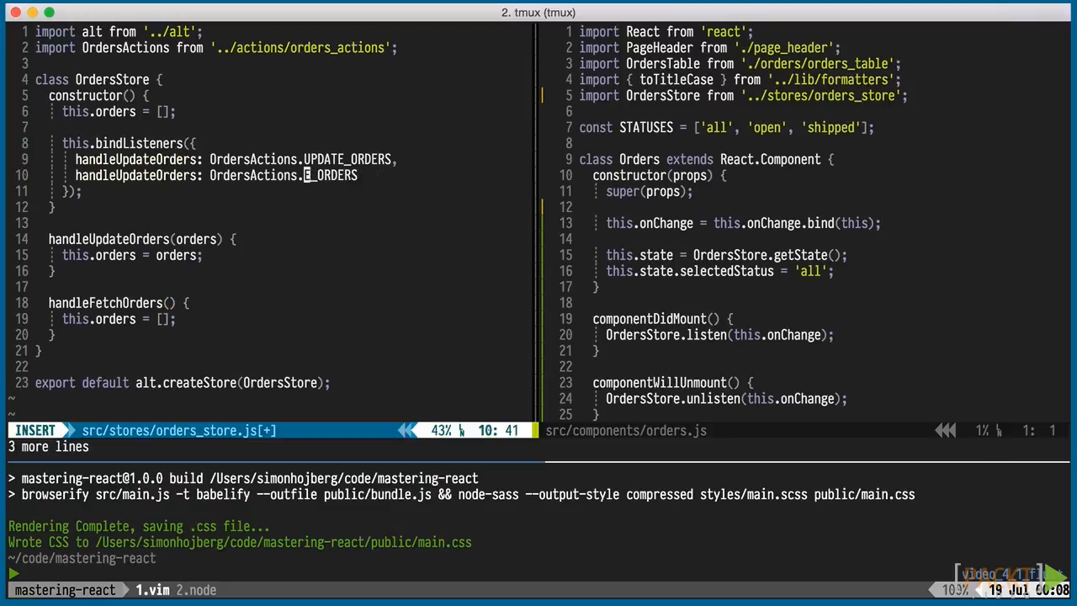
# - Import OrdersActions into orders_store.js so handleFetchOrders binds to FETCH_ORDERS, and save
pyautogui.press('Escape')
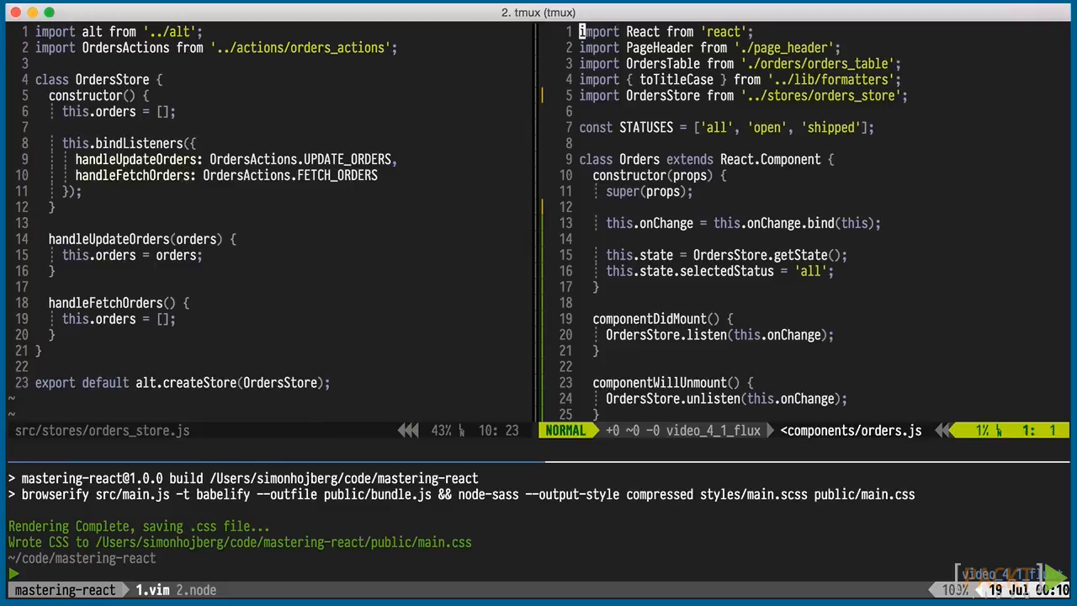
pyautogui.write("import OrdersActions from '../actions/orders_store';")
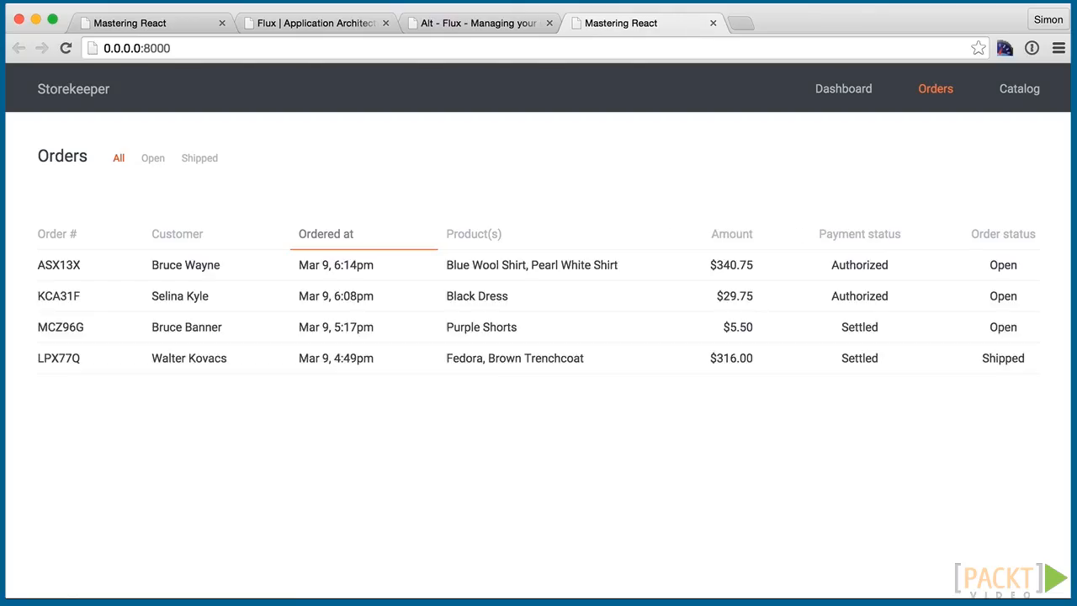
# - Verify in DevTools Network that reloading requests orders.json and preview its four orders
pyautogui.press('F12')
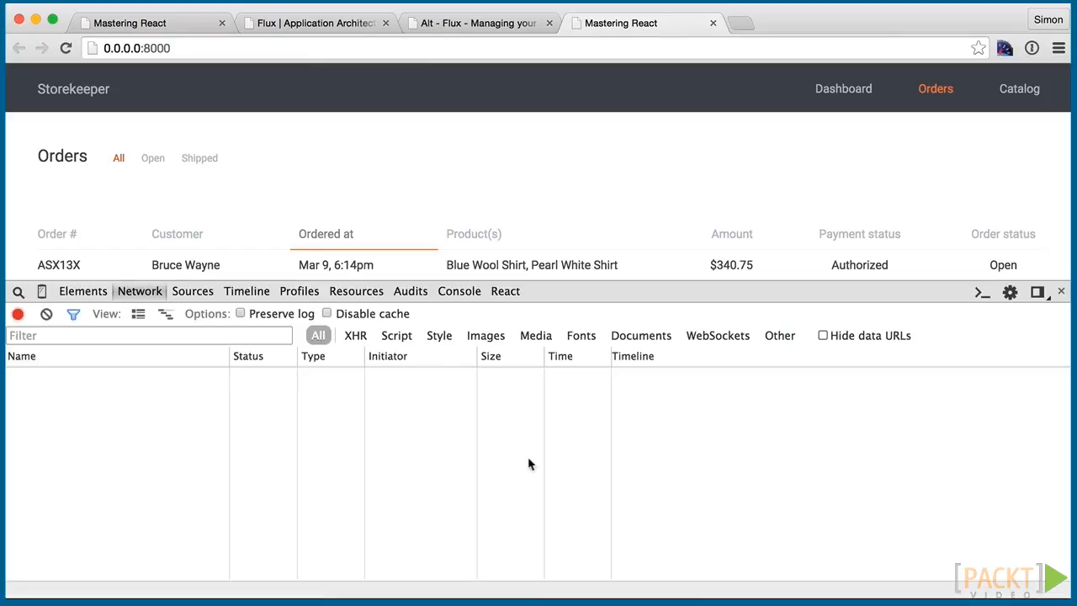
pyautogui.click(66, 47)
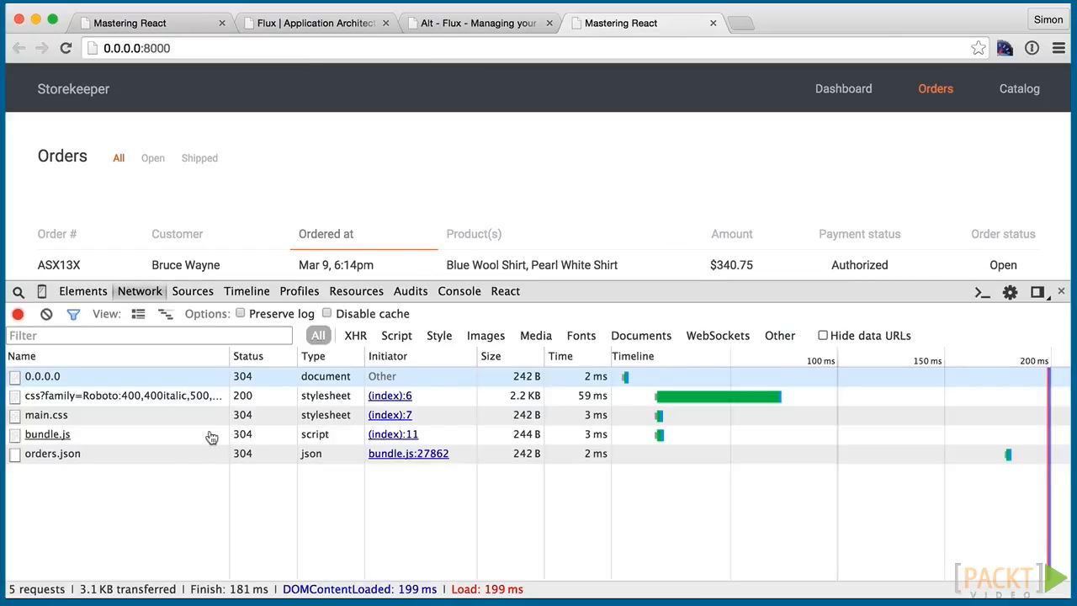
pyautogui.click(54, 455)
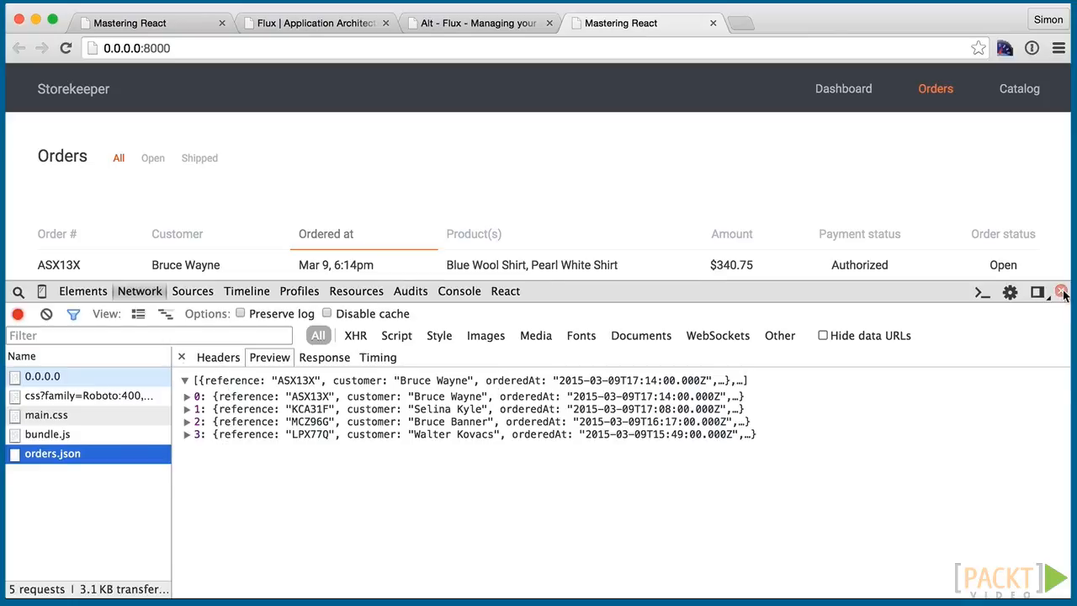
pyautogui.click(1064, 291)
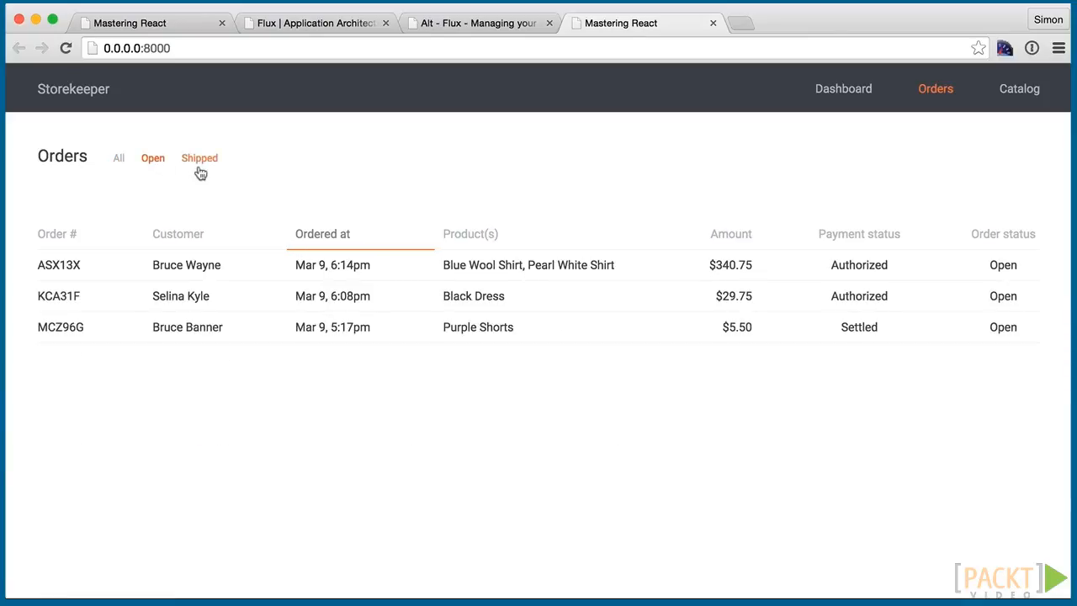
# - Filter to Open orders (three shown), then back to All (four shown)
pyautogui.click(118, 158)
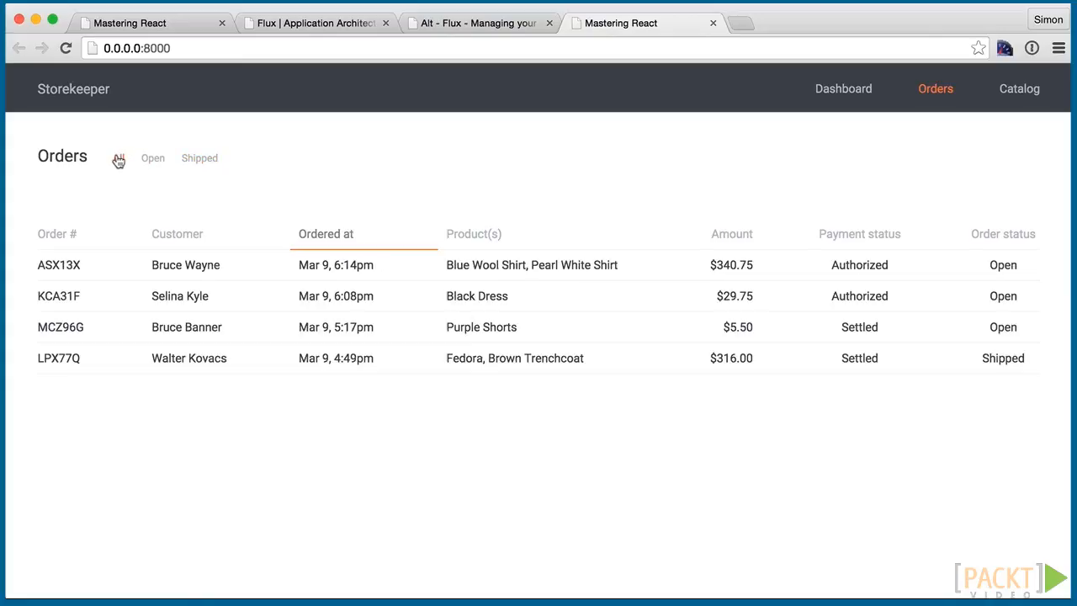
pyautogui.click(118, 159)
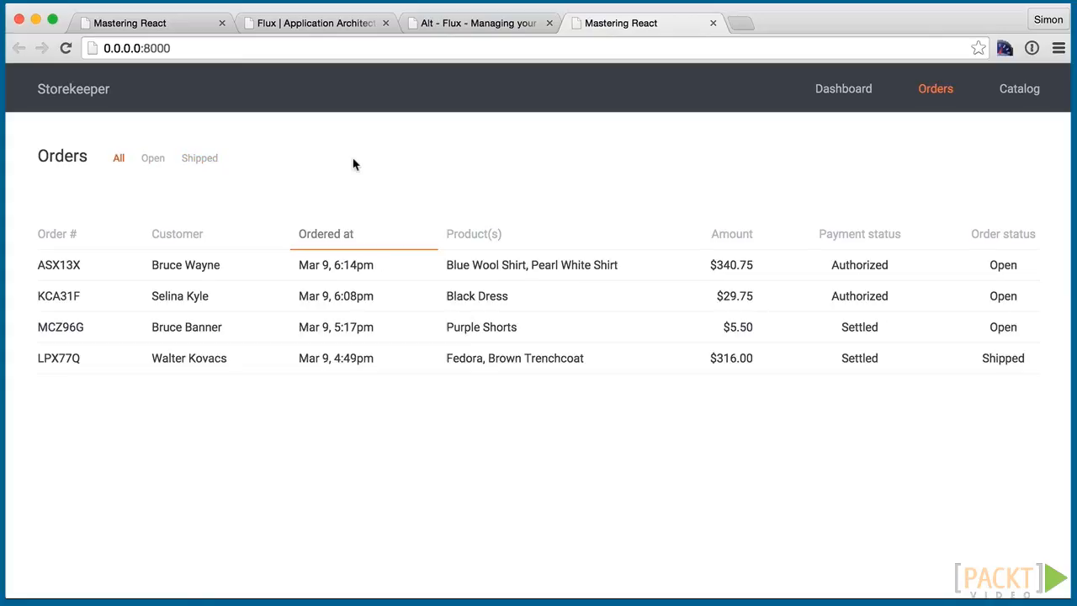